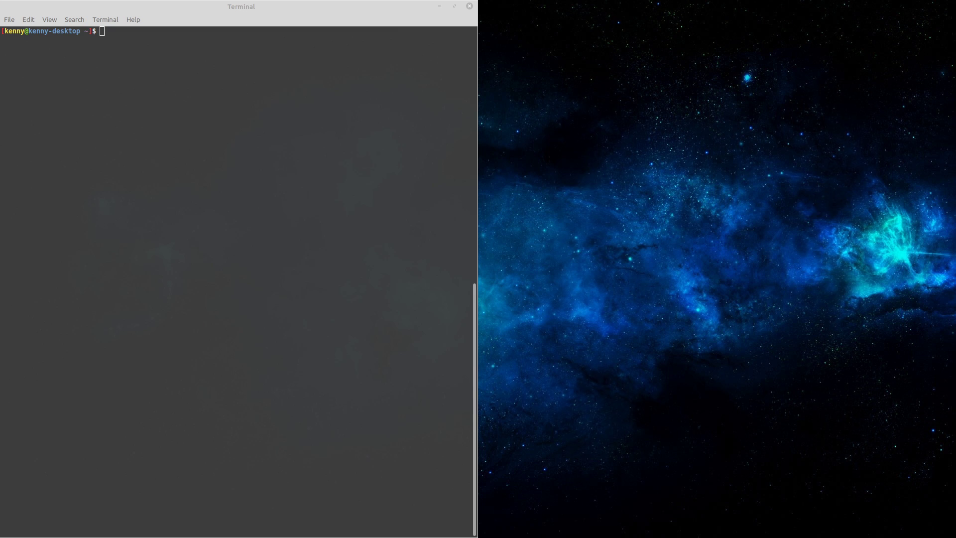
{"action": "mouse_move", "coordinate": [270, 119]}
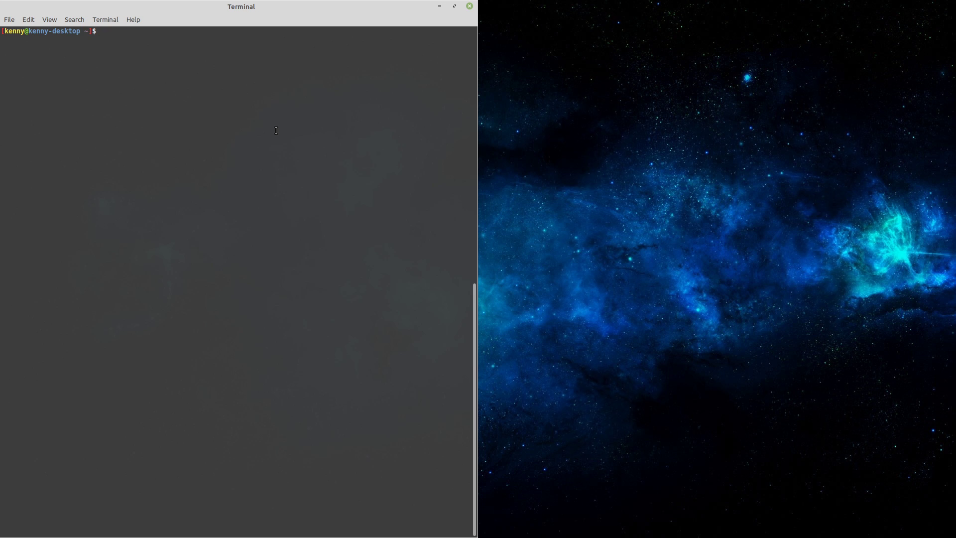
- Change directory to /home/$USER/.config/, replacing the literal username with $USER
{"action": "type", "text": "cd"}
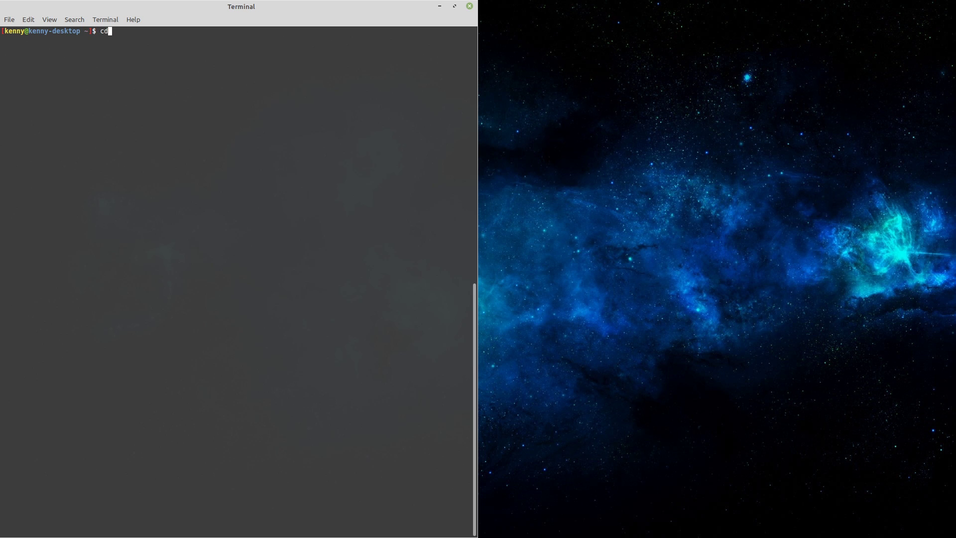
{"action": "type", "text": "/home/"}
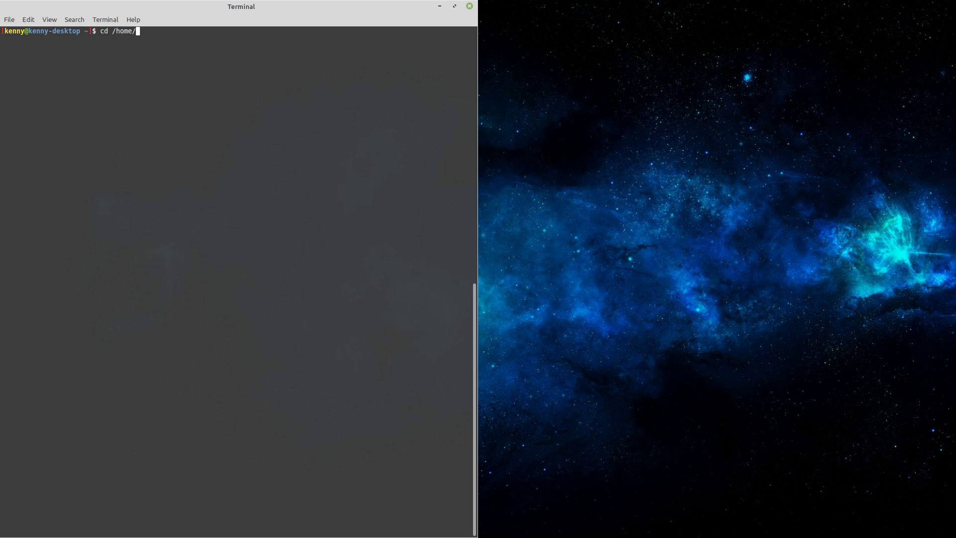
{"action": "type", "text": "kenny/"}
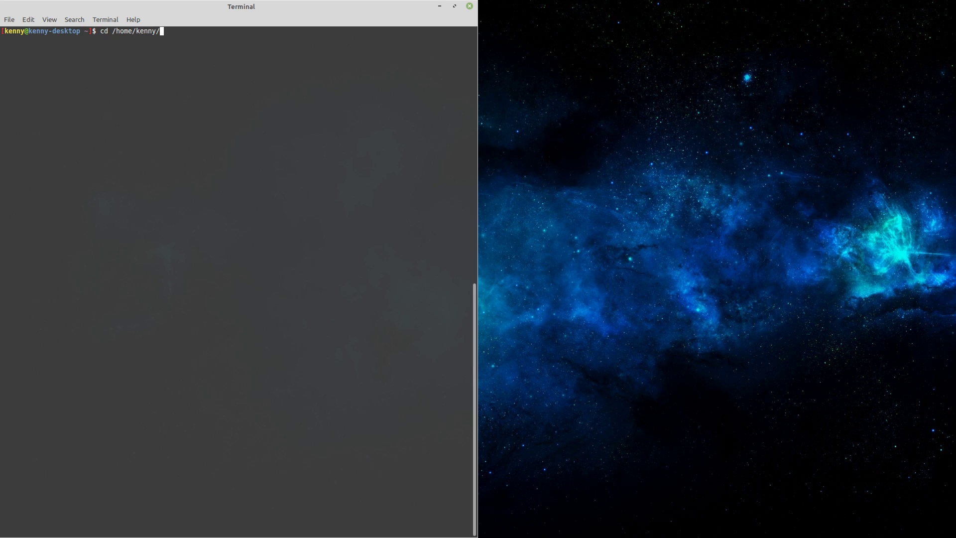
{"action": "key", "text": "BackSpace"}
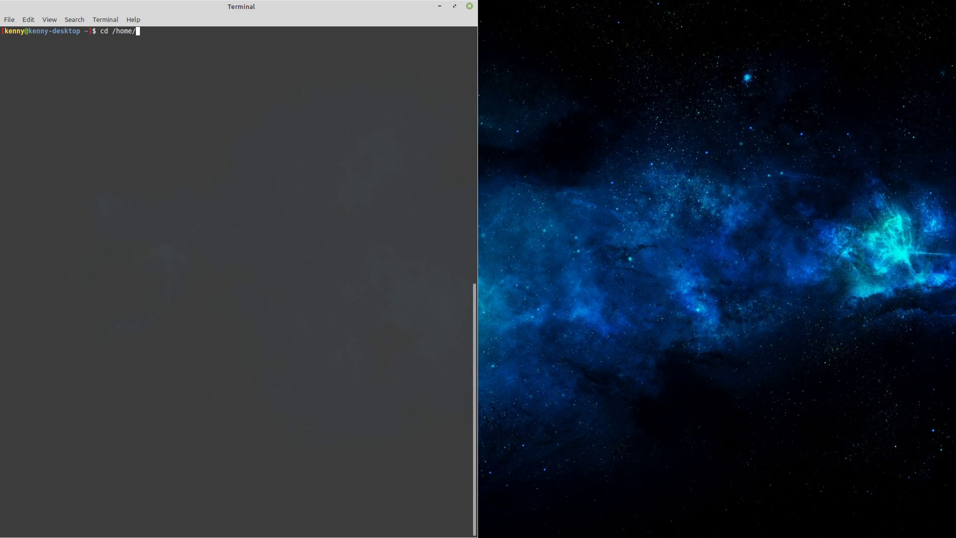
{"action": "type", "text": "$USER"}
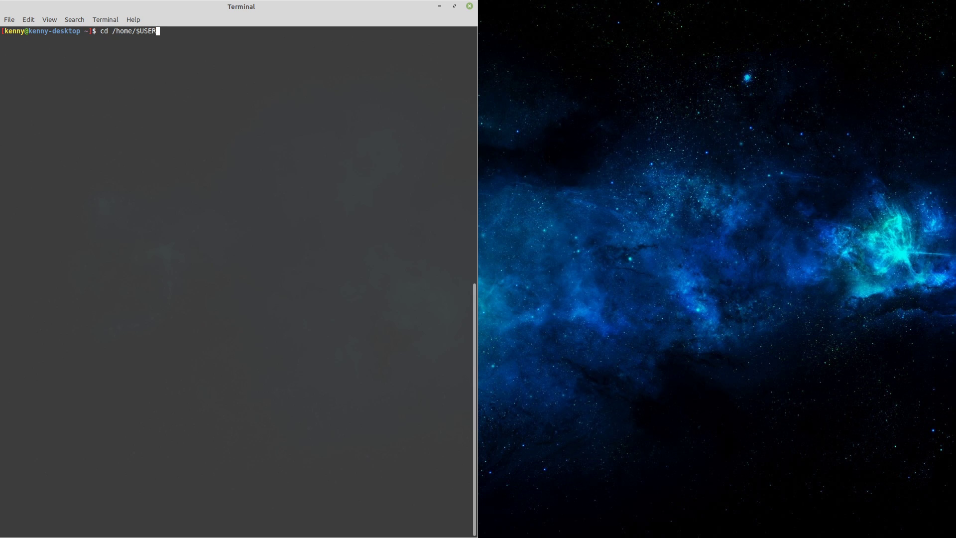
{"action": "type", "text": "/"}
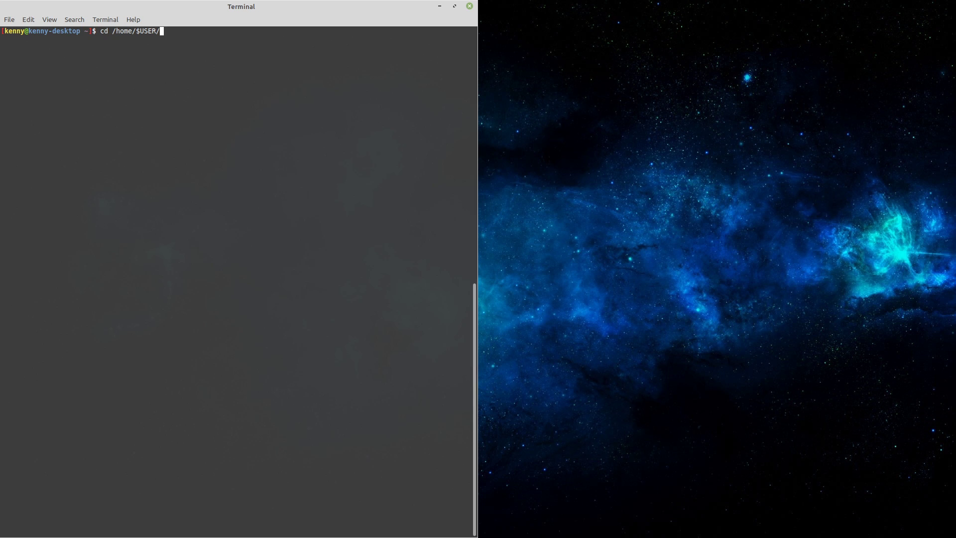
{"action": "type", "text": "."}
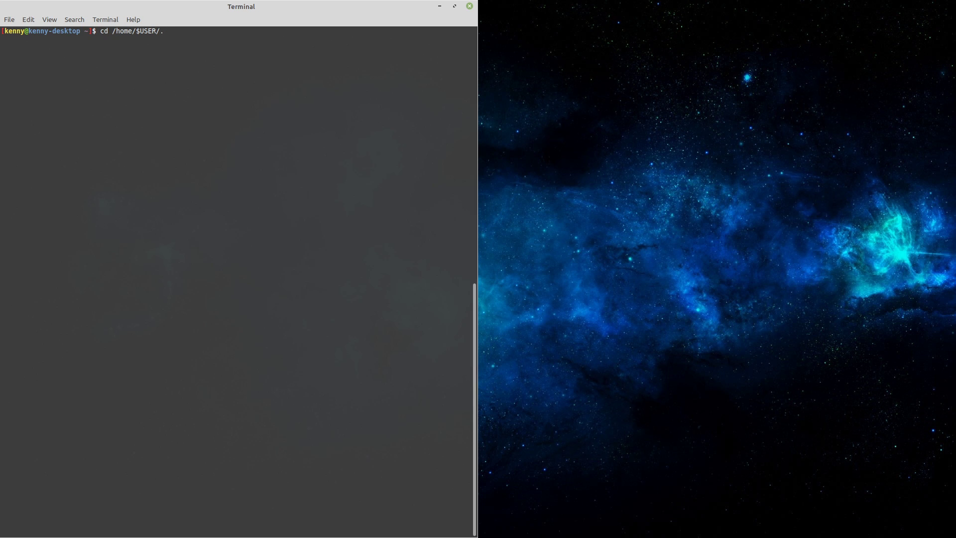
{"action": "type", "text": "config/"}
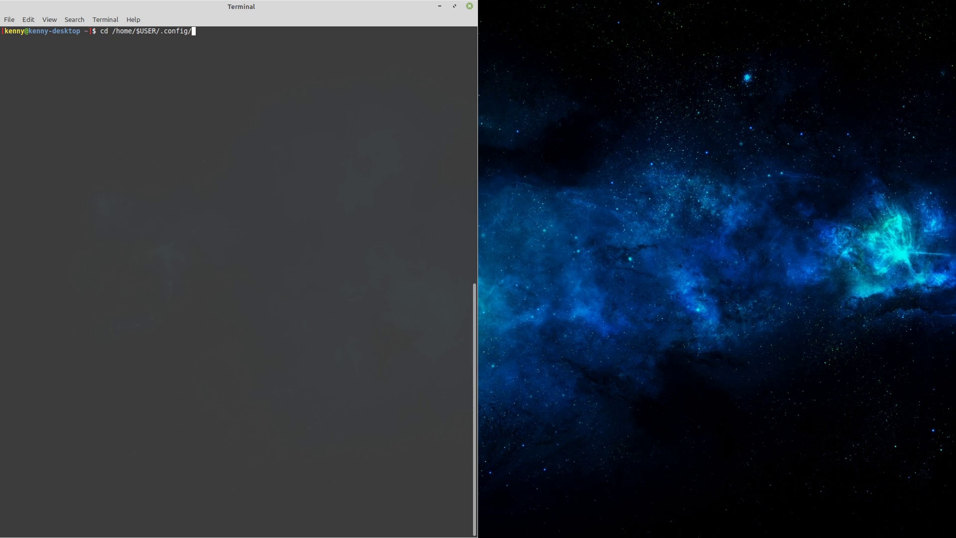
{"action": "key", "text": "Return"}
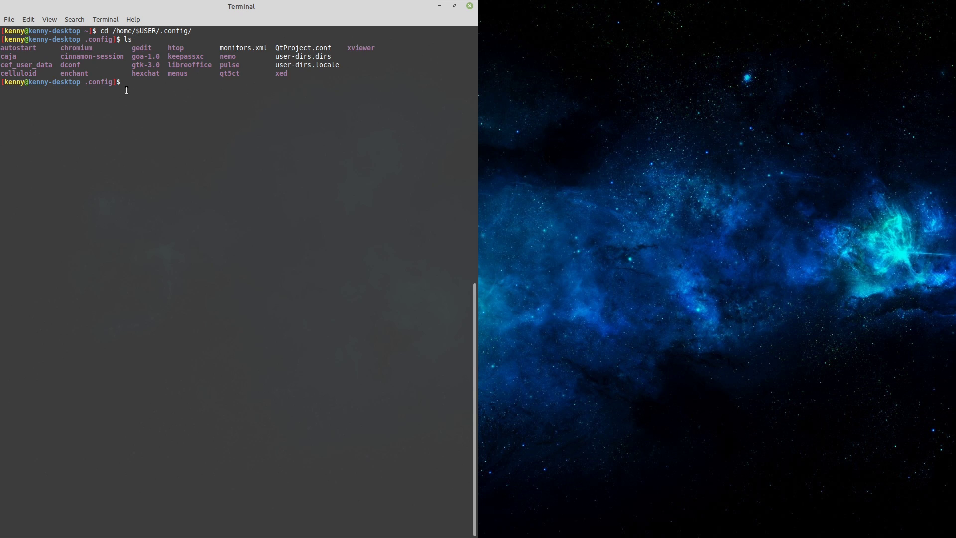
{"action": "mouse_move", "coordinate": [276, 88]}
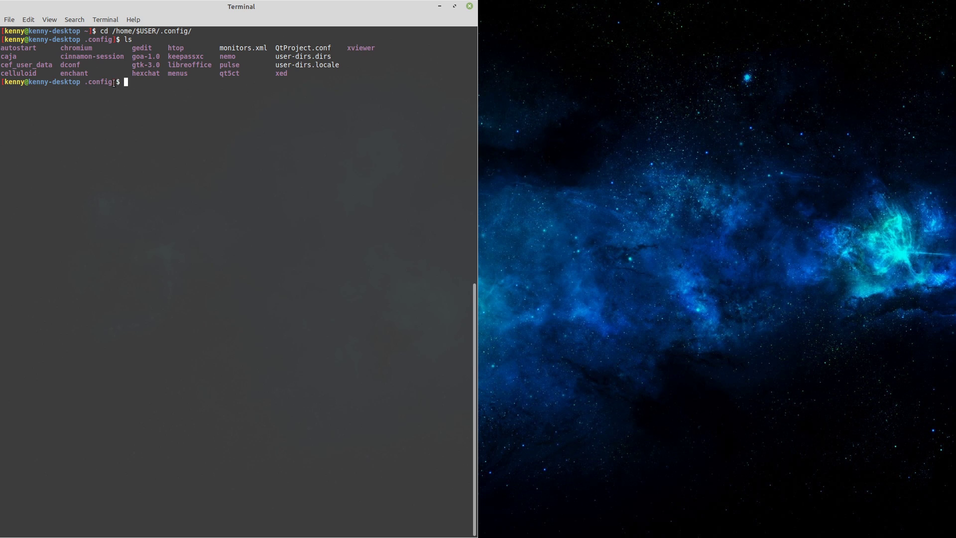
{"action": "mouse_move", "coordinate": [170, 83]}
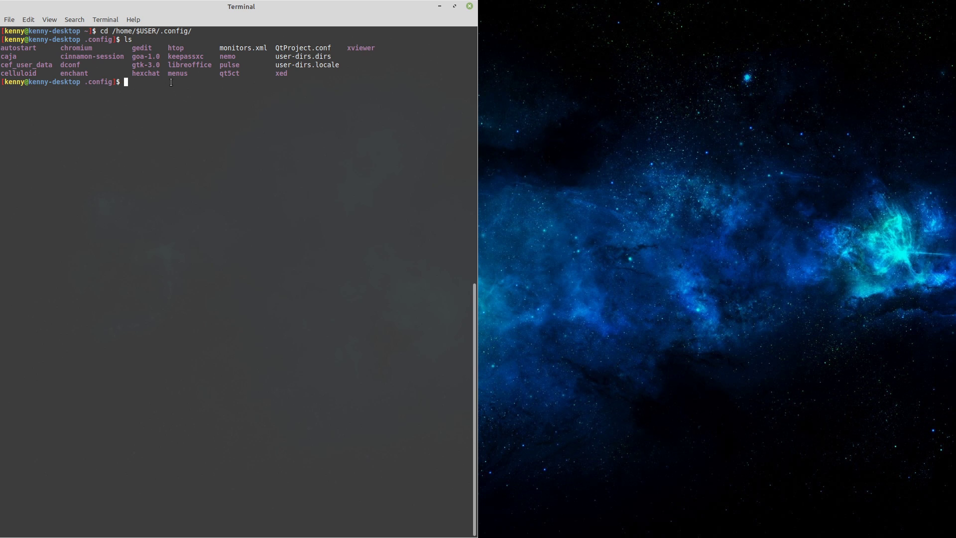
- Run ls -a to list all entries of .config including hidden ones
{"action": "type", "text": "ls -a"}
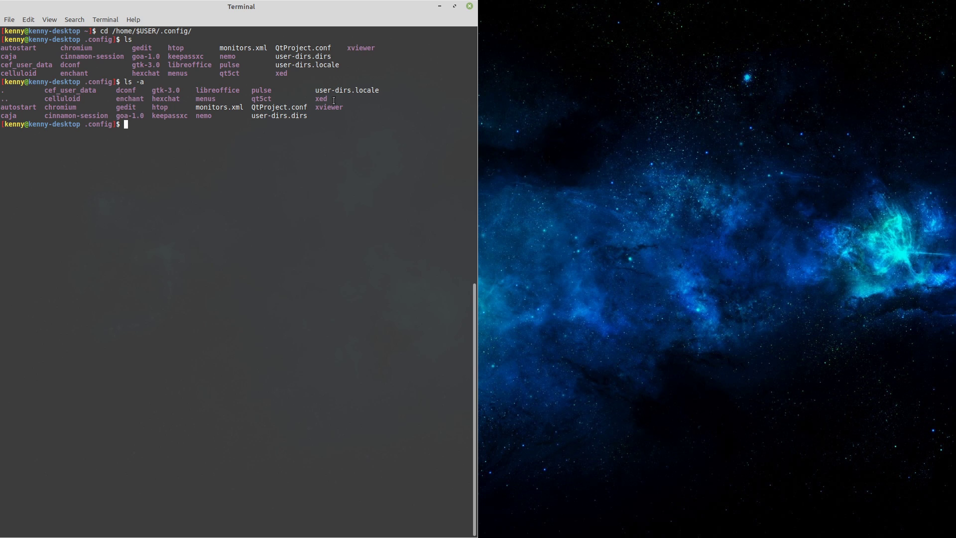
{"action": "mouse_move", "coordinate": [140, 106]}
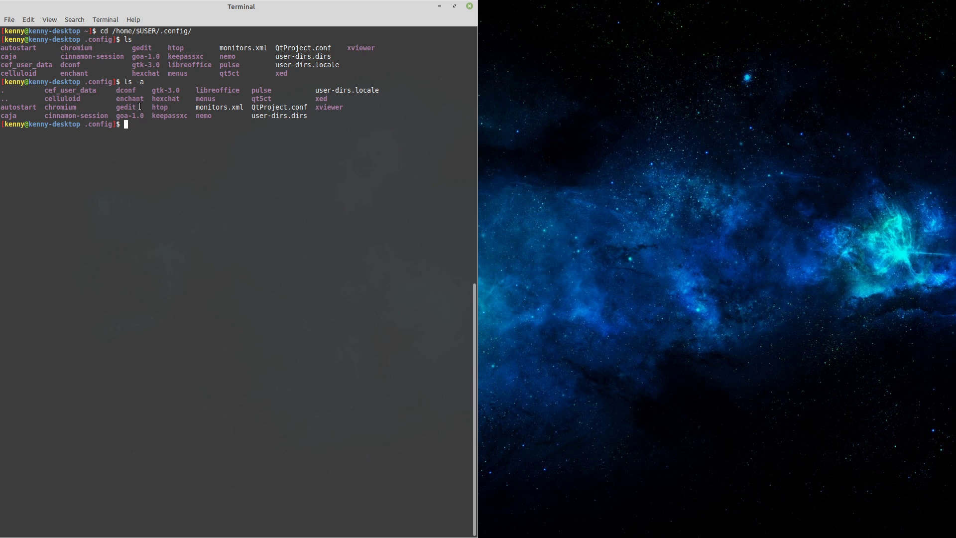
{"action": "mouse_move", "coordinate": [286, 124]}
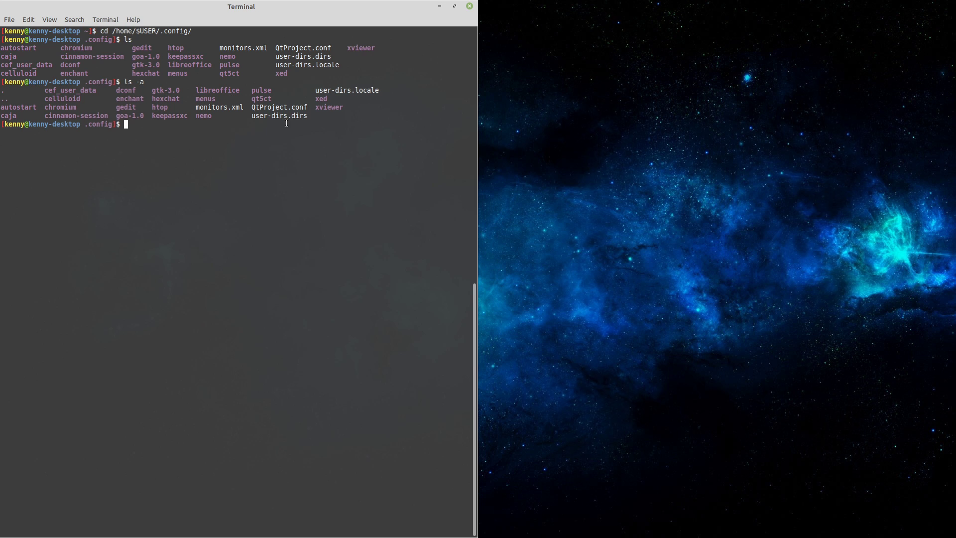
{"action": "mouse_move", "coordinate": [270, 137]}
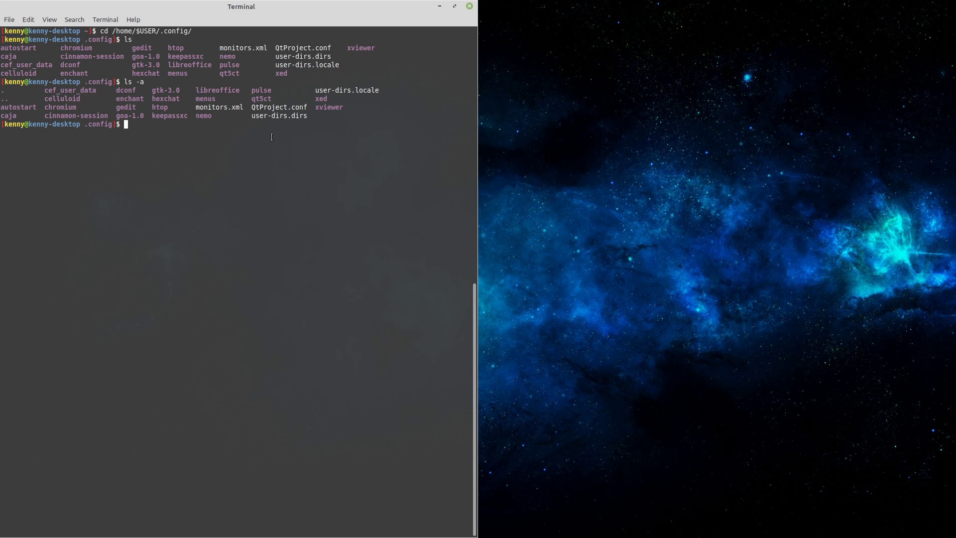
- Change directory to /home/$USER/.local/share/ to list its contents
{"action": "type", "text": "cd"}
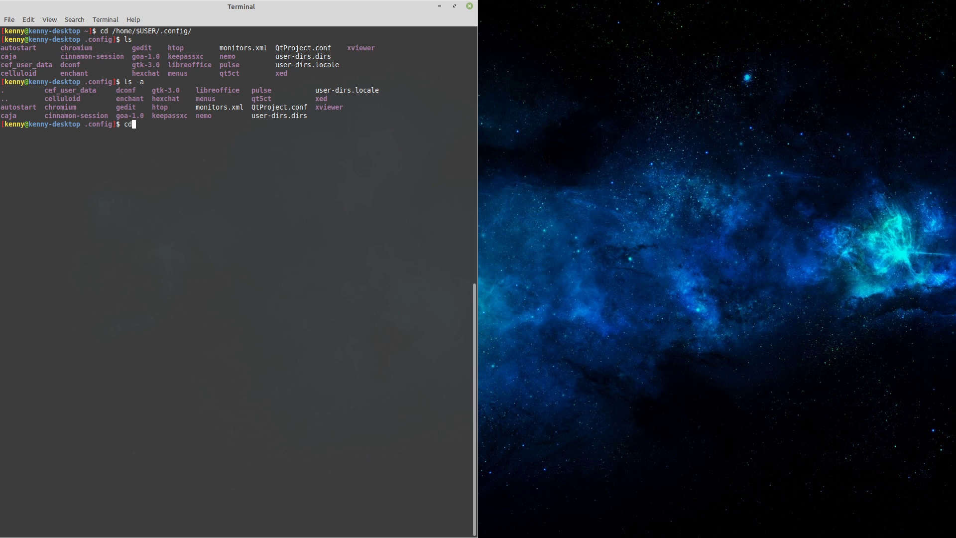
{"action": "type", "text": "/home/"}
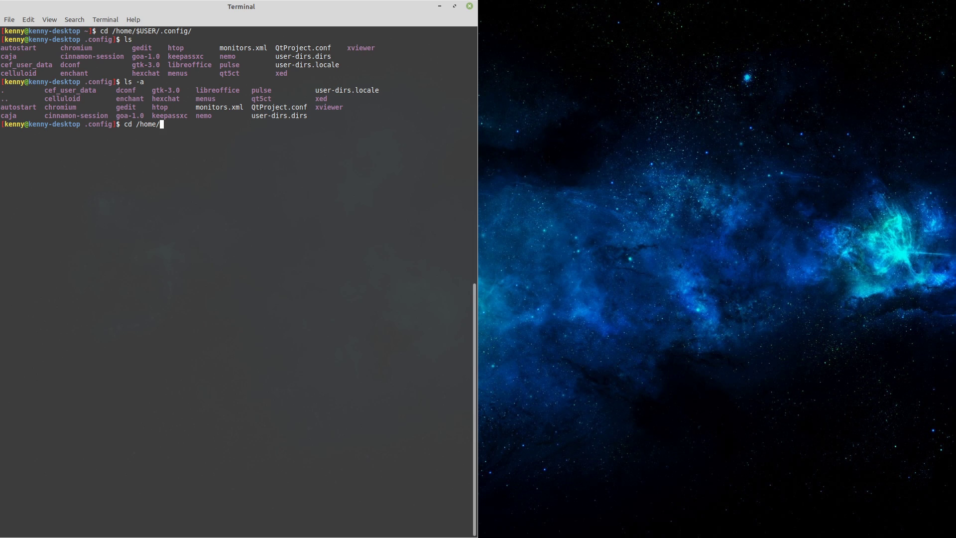
{"action": "type", "text": "$USER"}
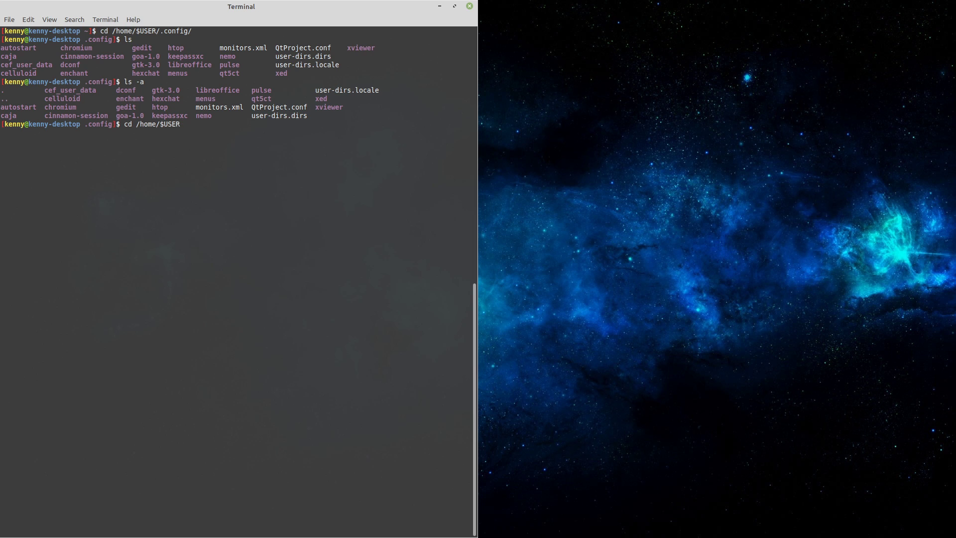
{"action": "type", "text": "/."}
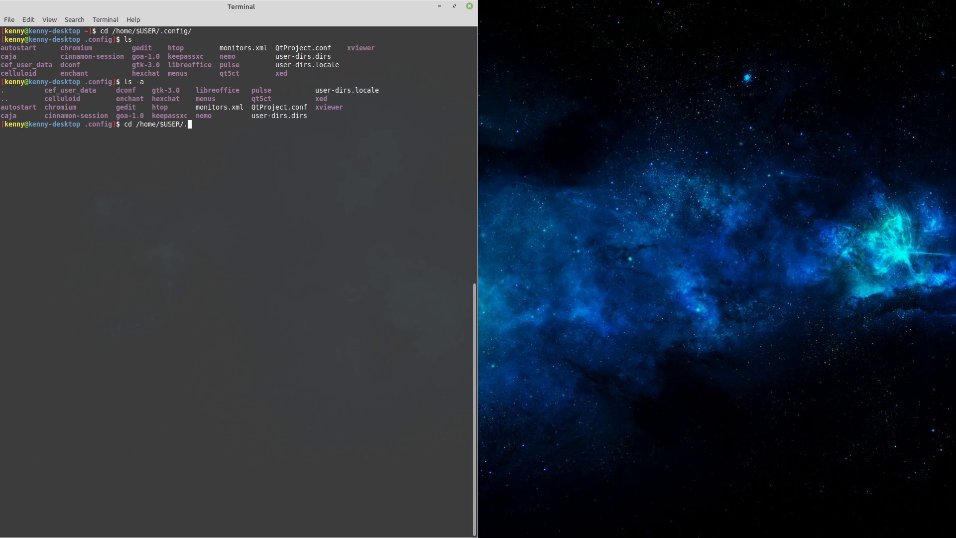
{"action": "type", "text": "local/share/"}
{"action": "type", "text": "ls"}
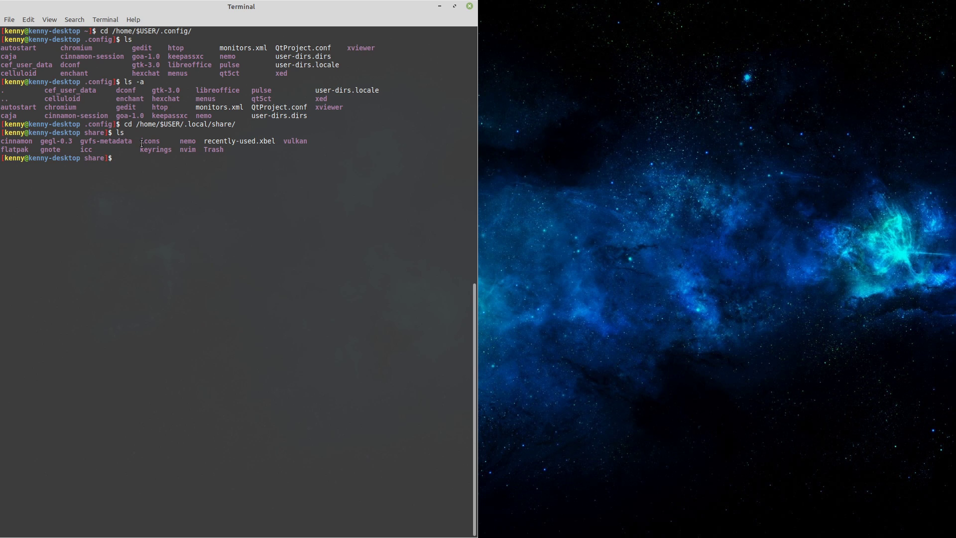
{"action": "mouse_move", "coordinate": [221, 170]}
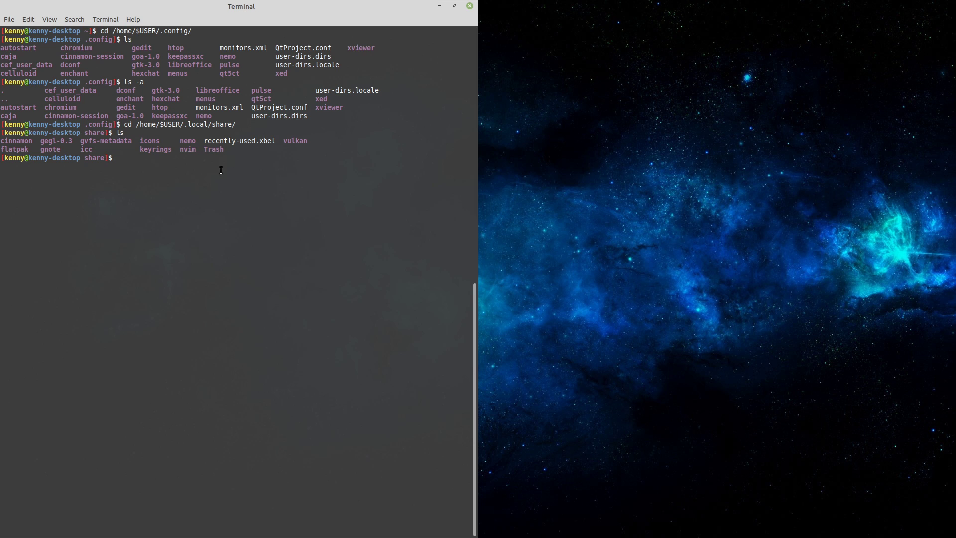
{"action": "mouse_move", "coordinate": [204, 154]}
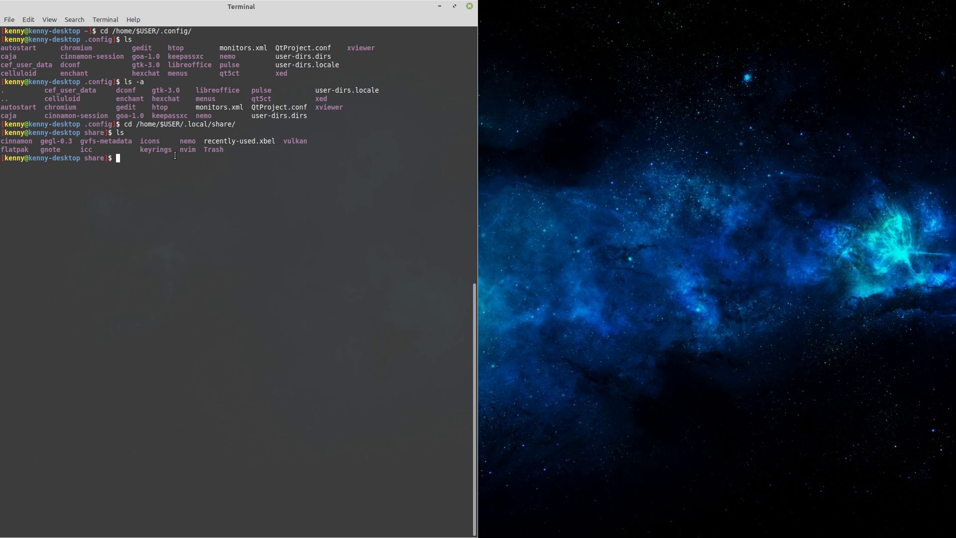
{"action": "mouse_move", "coordinate": [253, 137]}
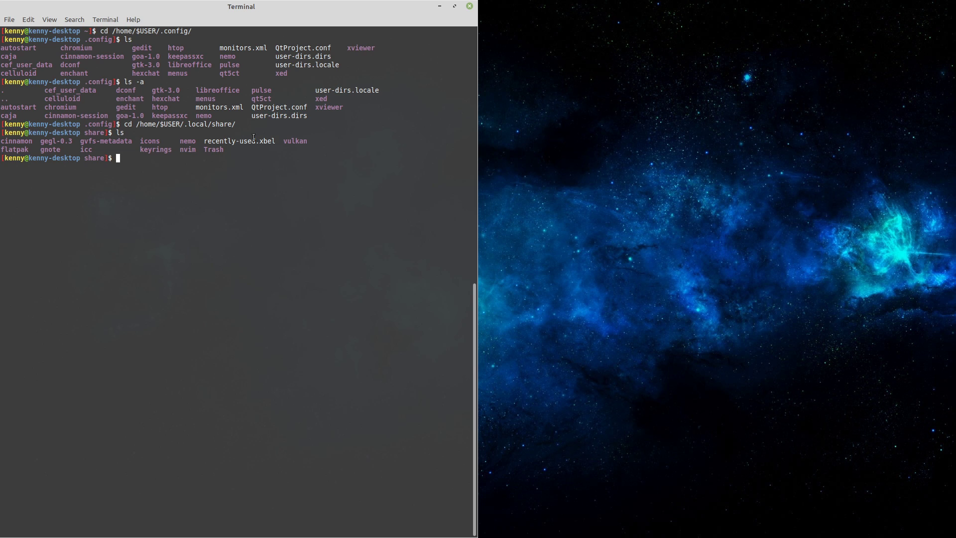
{"action": "mouse_move", "coordinate": [221, 156]}
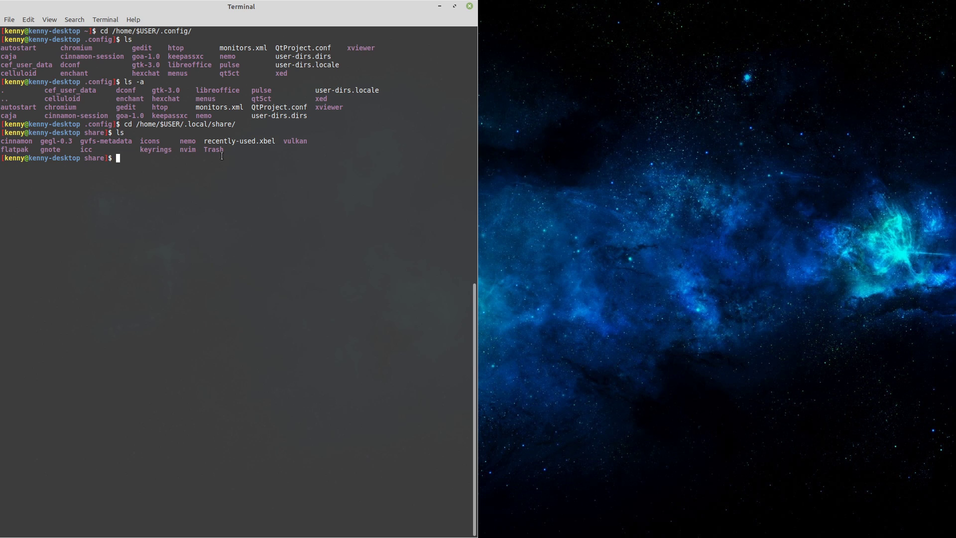
{"action": "mouse_move", "coordinate": [217, 158]}
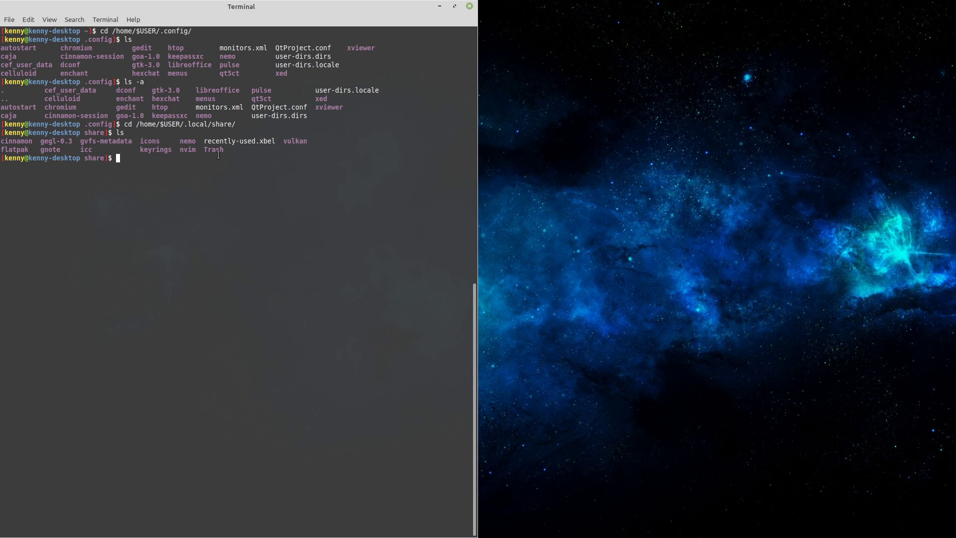
{"action": "mouse_move", "coordinate": [208, 186]}
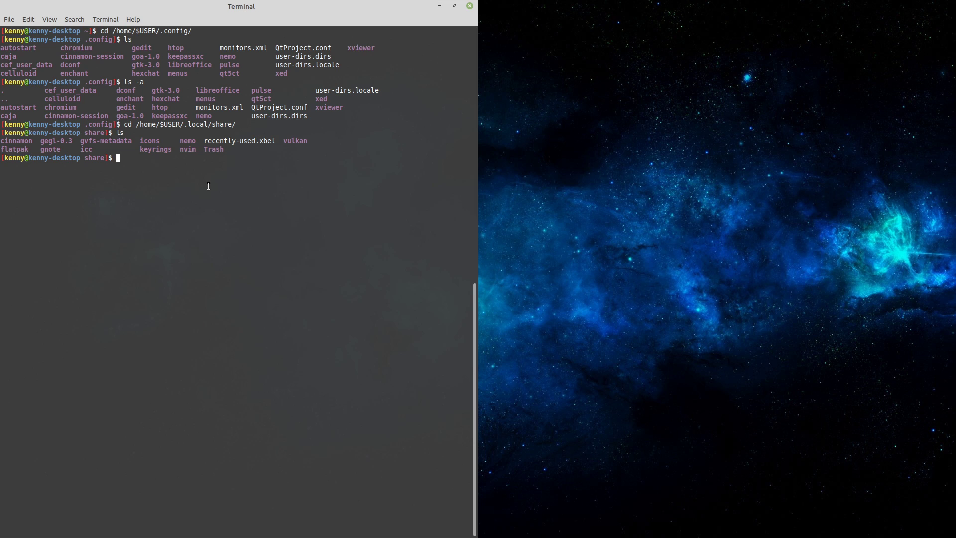
{"action": "type", "text": "cd"}
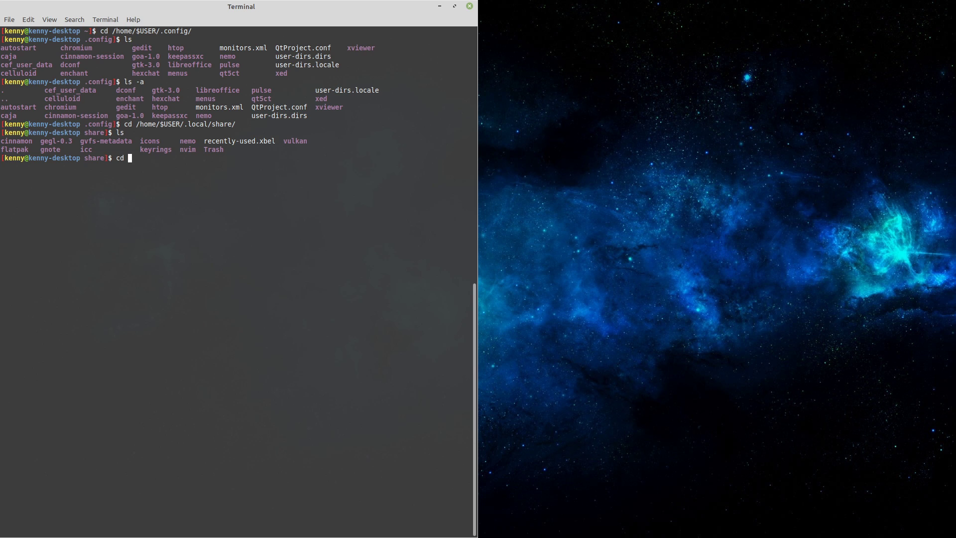
- Return to the home folder and list everything in it, including hidden items
{"action": "type", "text": "/$USER"}
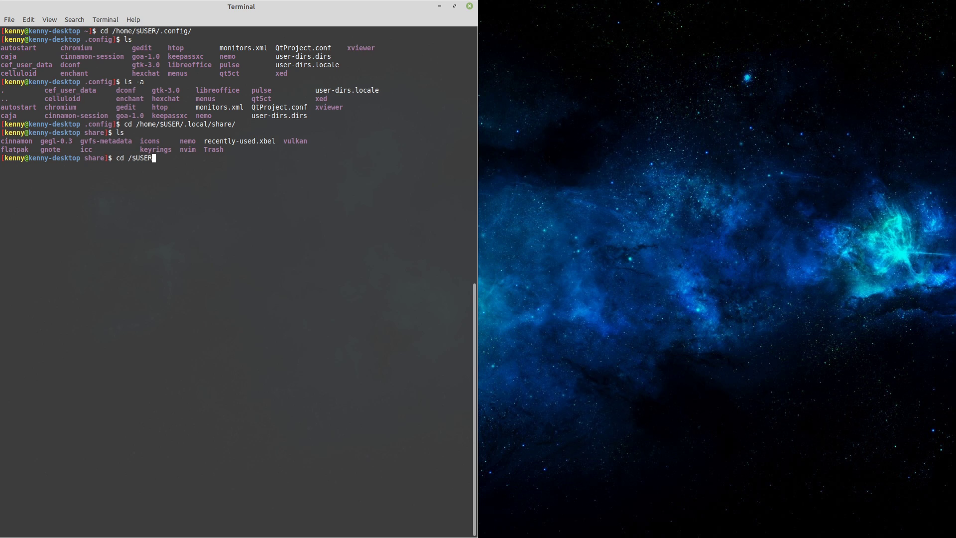
{"action": "key", "text": "Return"}
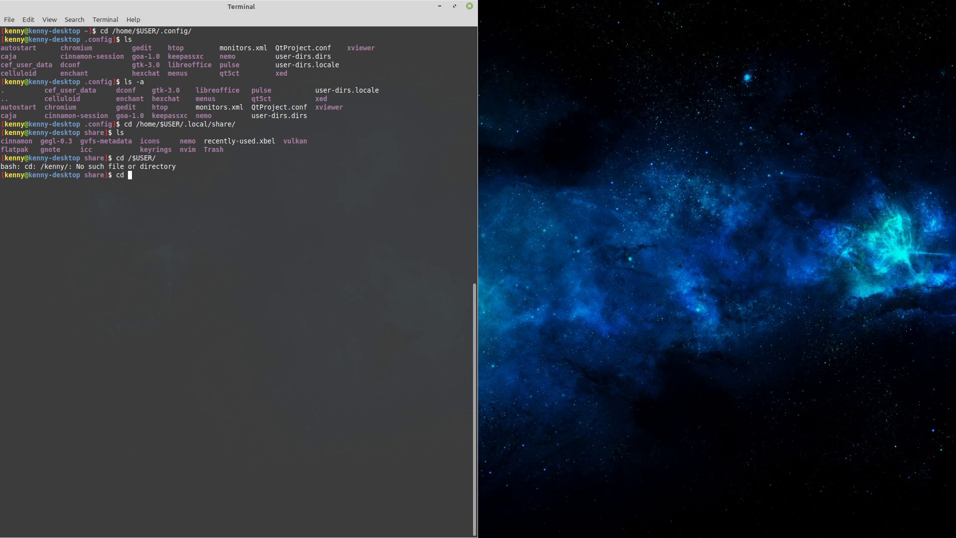
{"action": "key", "text": "Return"}
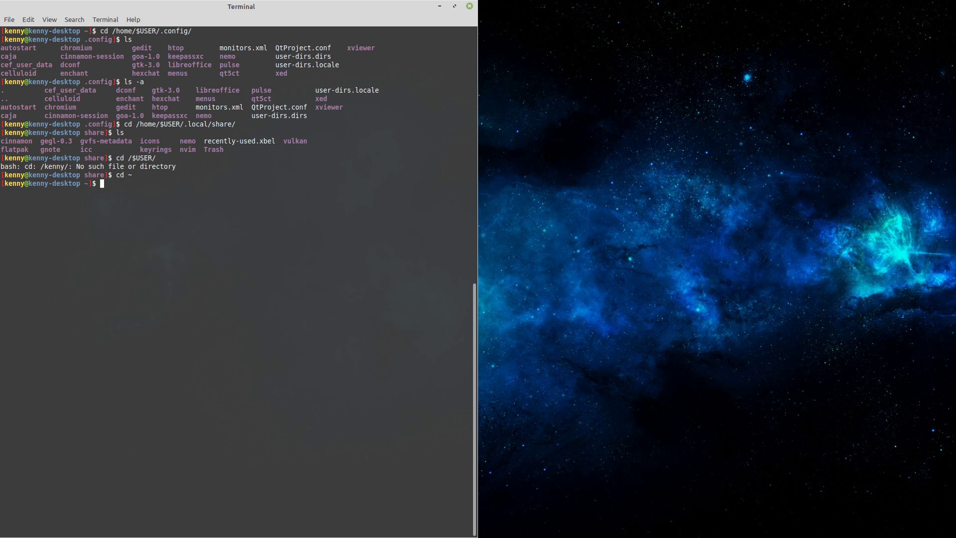
{"action": "mouse_move", "coordinate": [244, 150]}
{"action": "type", "text": "ls -"}
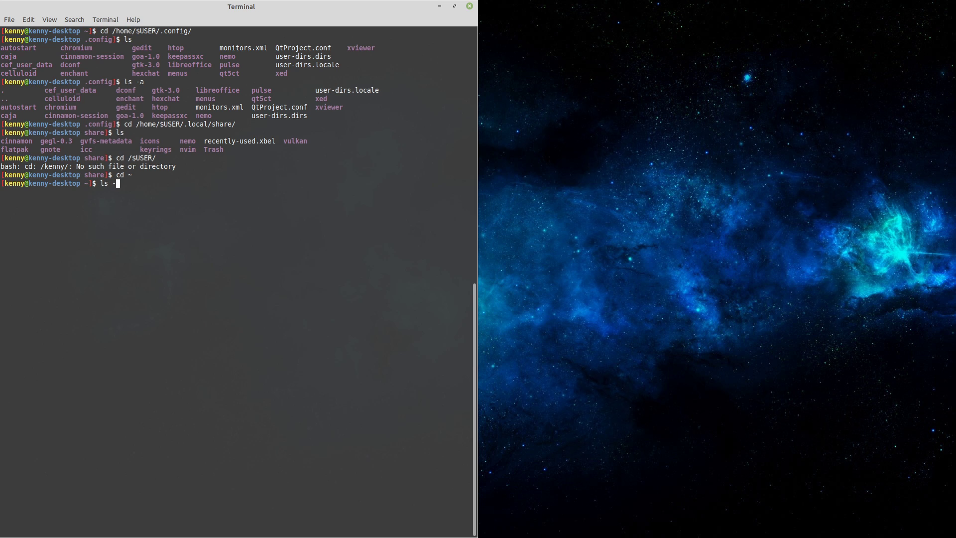
{"action": "key", "text": "Return"}
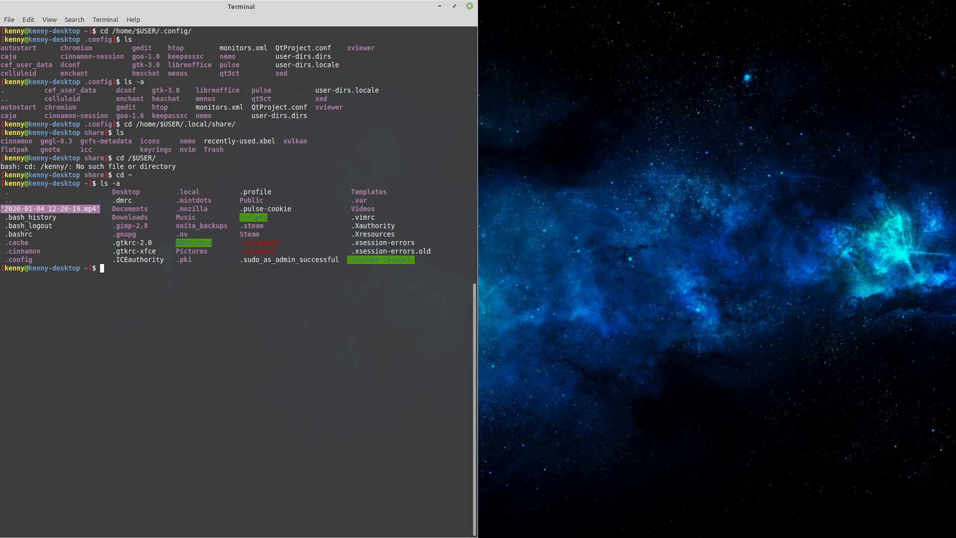
{"action": "mouse_move", "coordinate": [189, 149]}
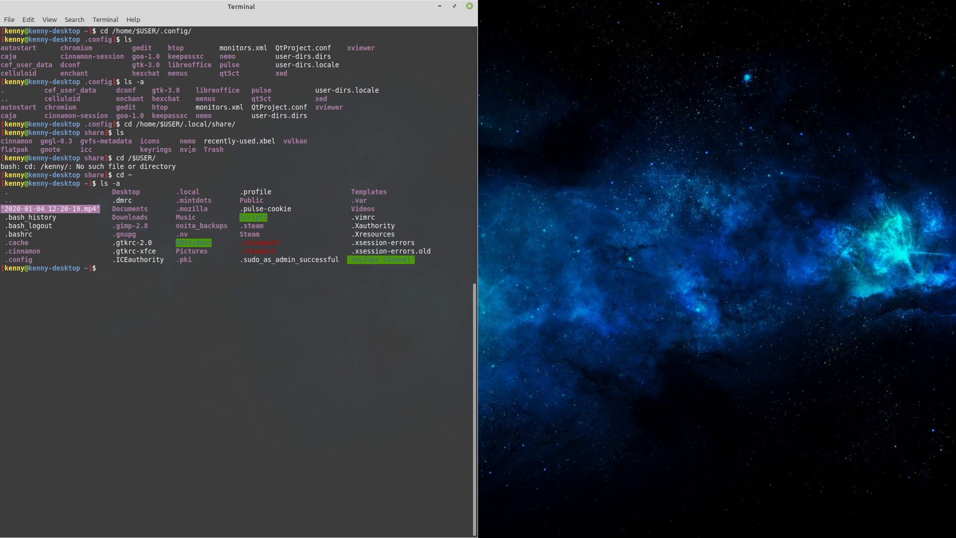
- Enter .steam and then its steam subfolder, listing each one's contents
{"action": "type", "text": "cd"}
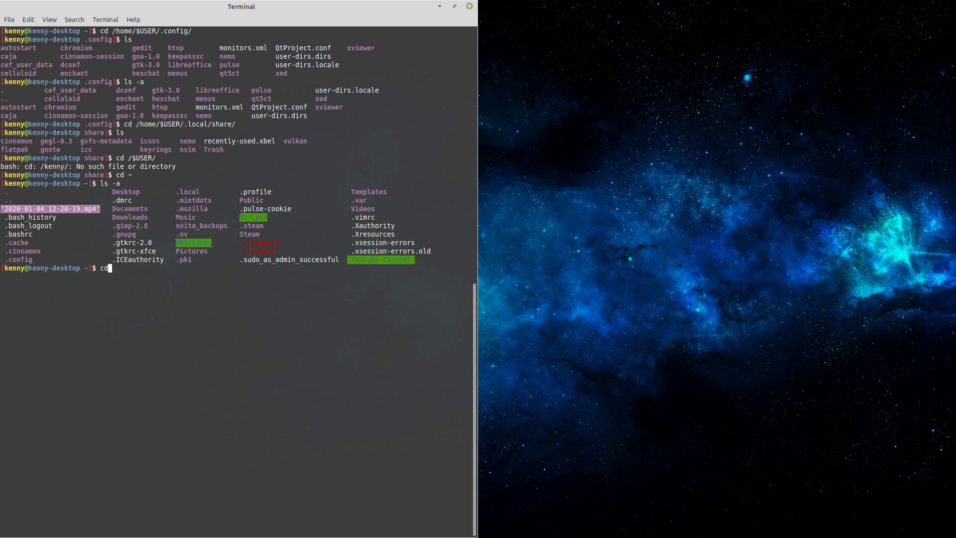
{"action": "key", "text": "Return"}
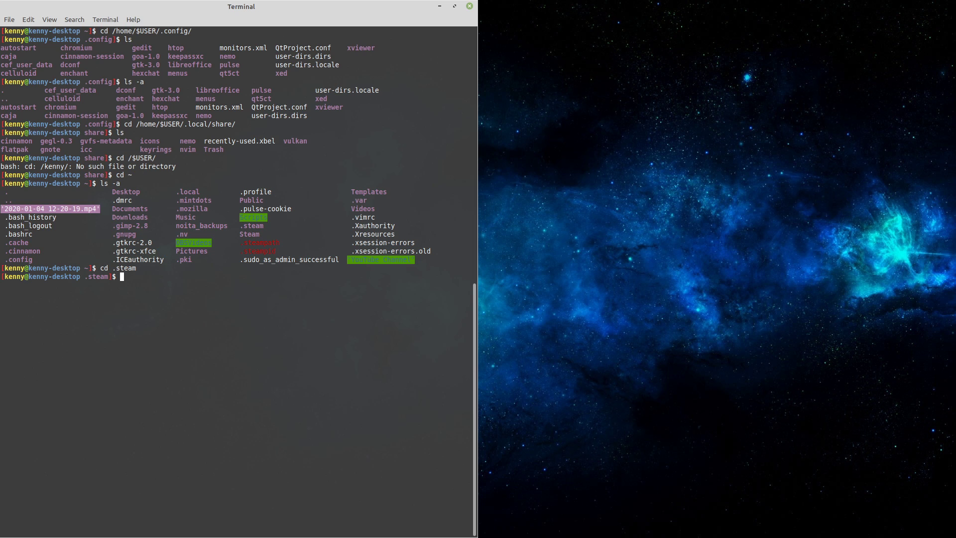
{"action": "type", "text": "ls"}
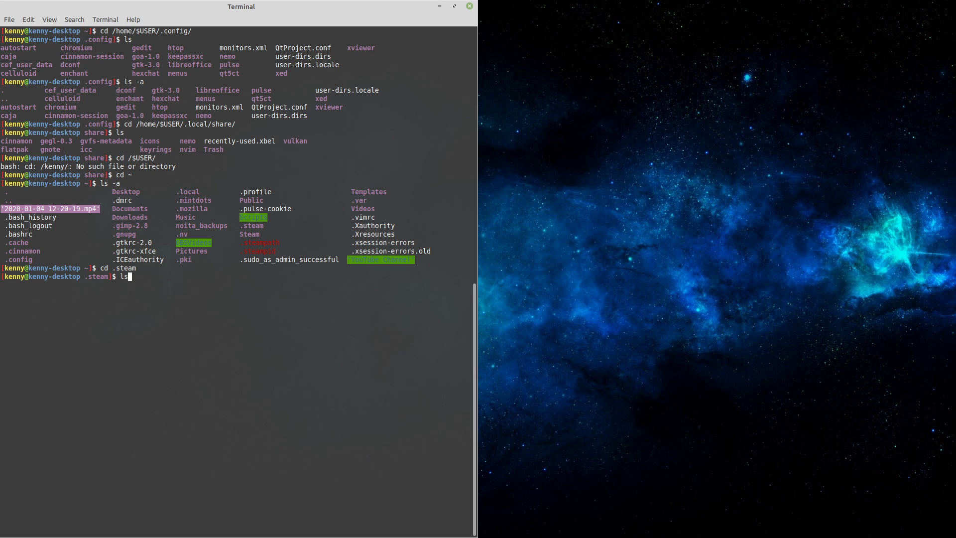
{"action": "key", "text": "Return"}
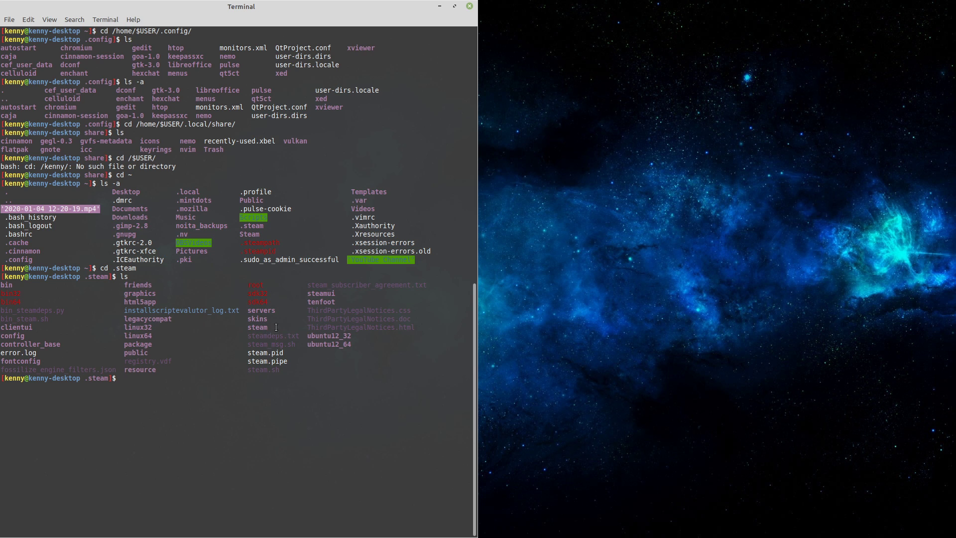
{"action": "type", "text": "cd steam"}
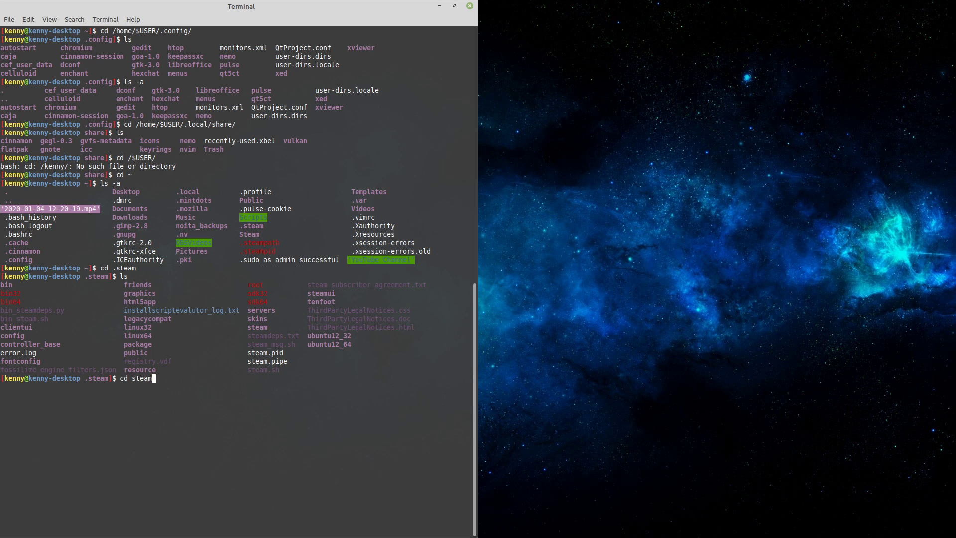
{"action": "key", "text": "Return"}
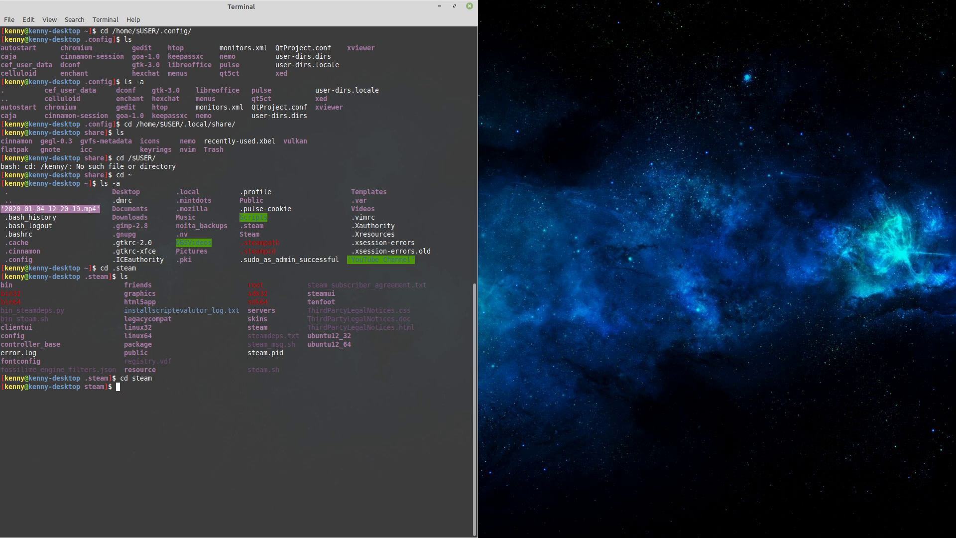
{"action": "key", "text": "Return"}
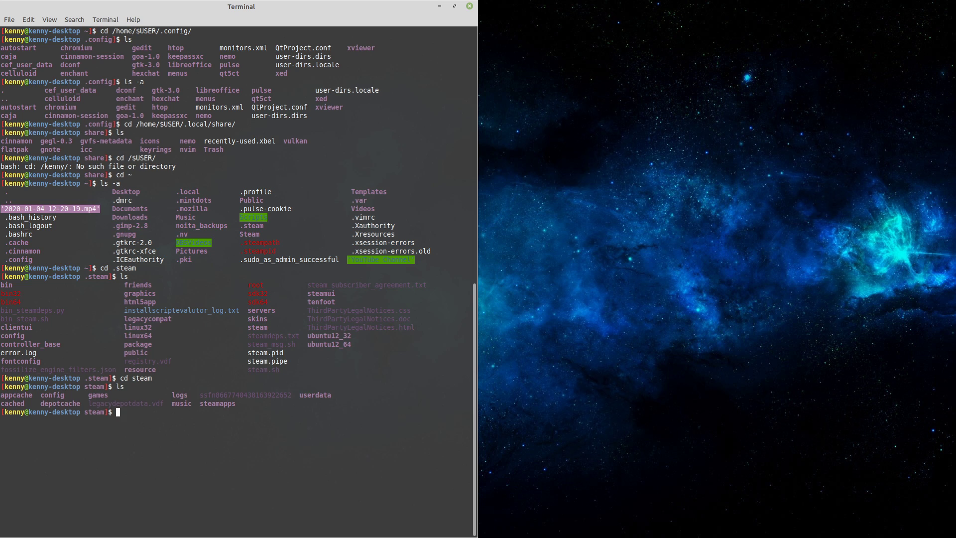
- Enter steamapps and list it, showing compatdata, common and the app manifests
{"action": "type", "text": "cd steamapps/"}
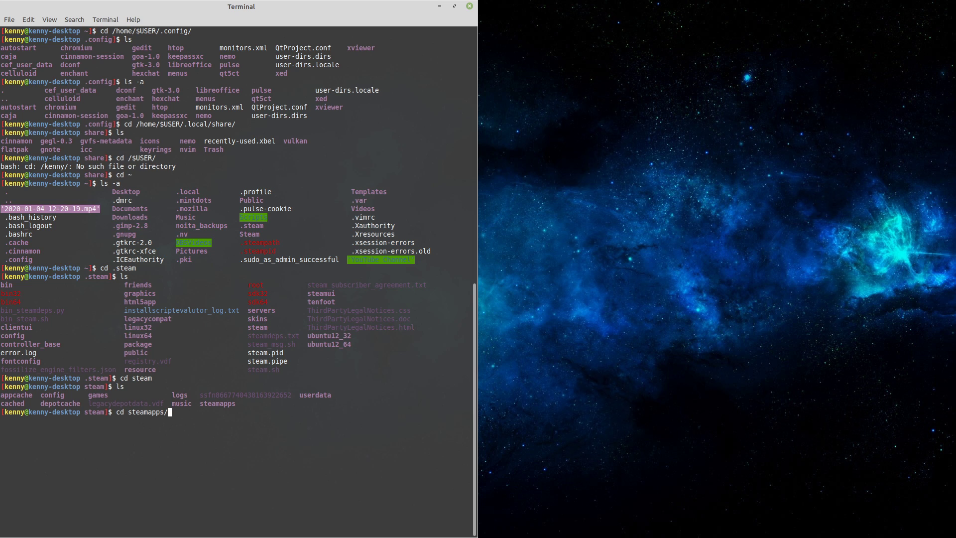
{"action": "key", "text": "Return"}
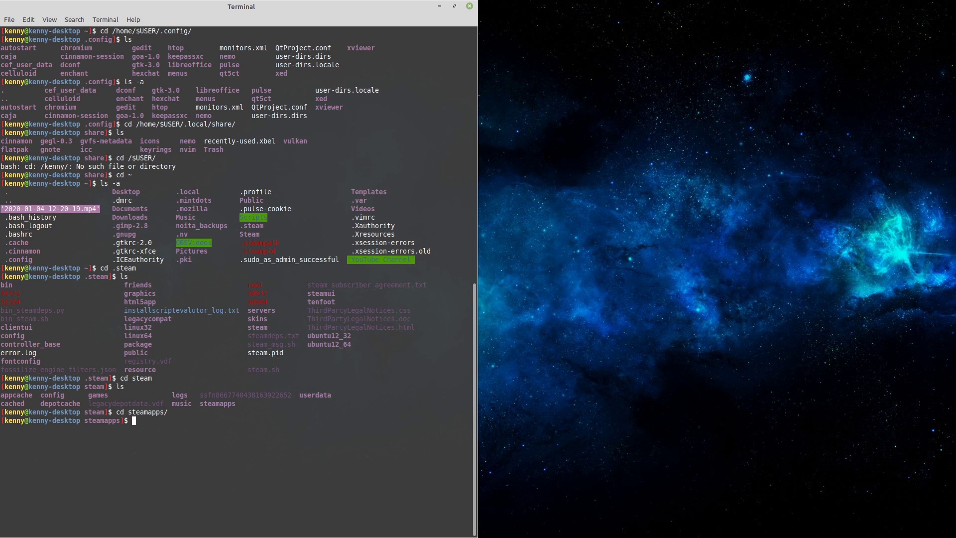
{"action": "type", "text": "ls"}
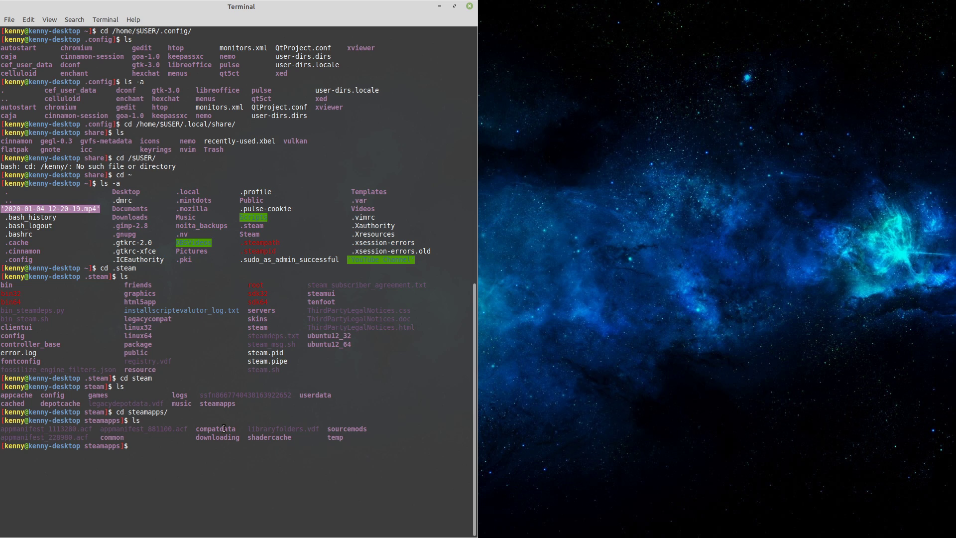
{"action": "mouse_move", "coordinate": [222, 428]}
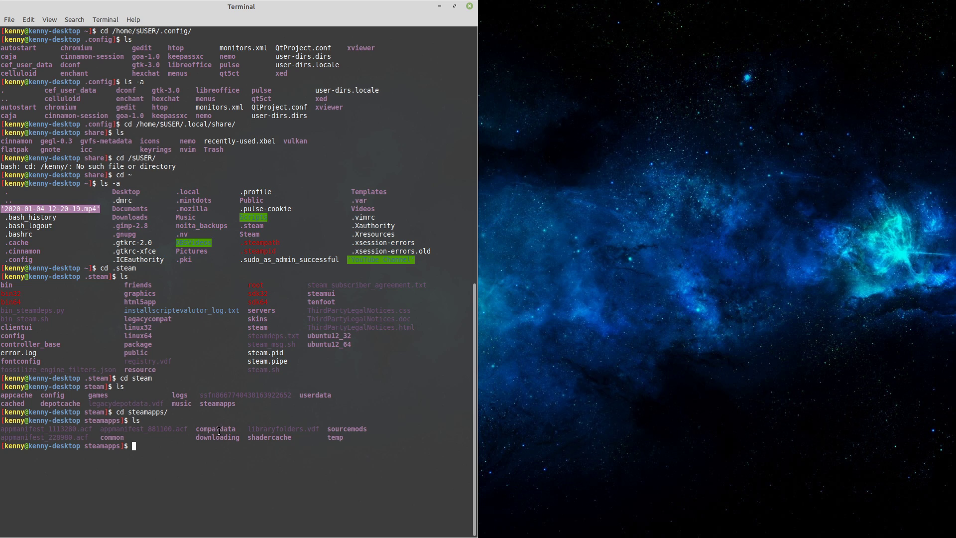
- Enter the compatdata folder, then look up app 881100 on SteamDB to confirm it is Noita
{"action": "type", "text": "cd c"}
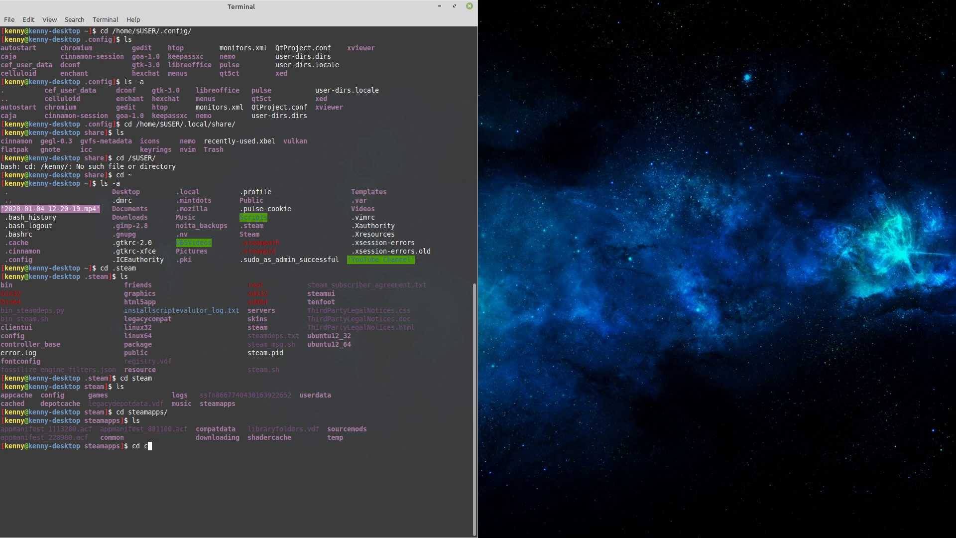
{"action": "key", "text": "Return"}
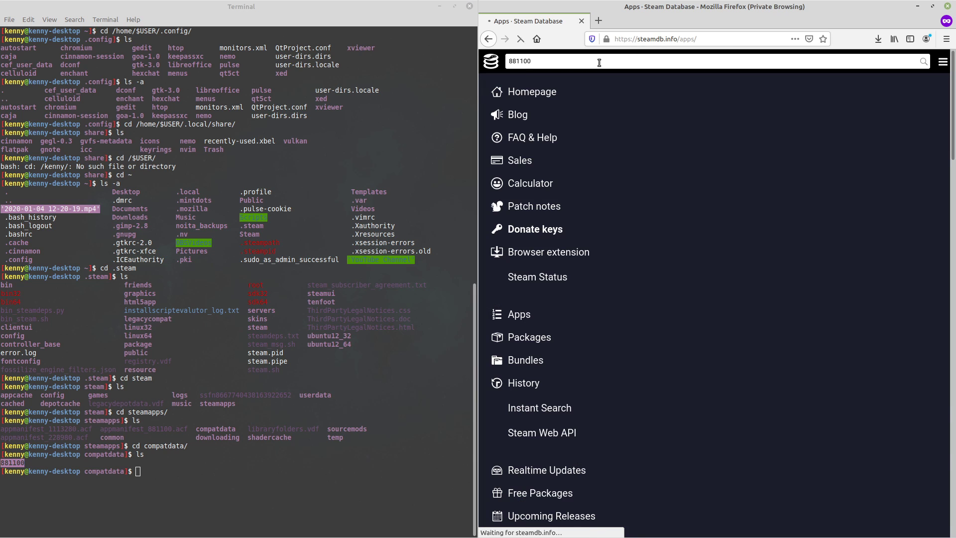
{"action": "key", "text": "Return"}
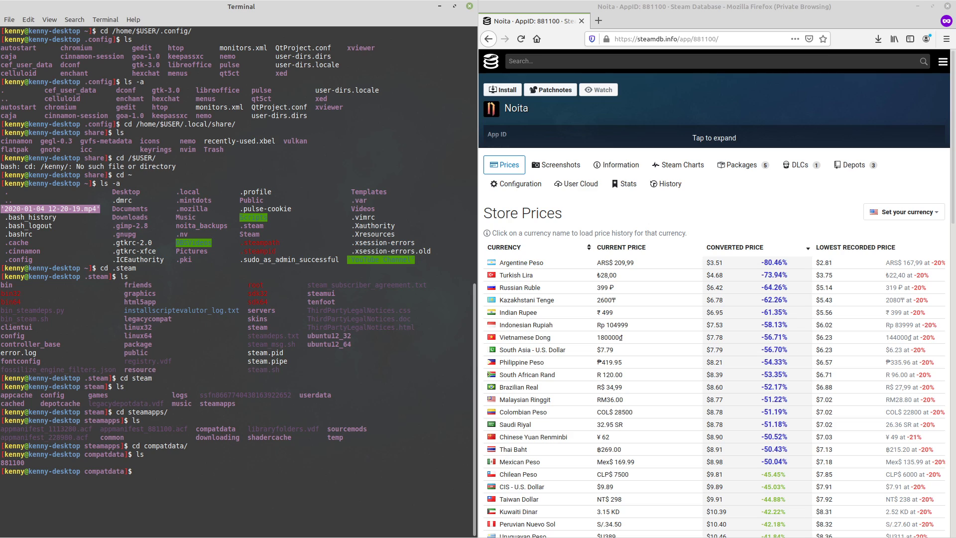
- Enter the 881100 compatdata folder and its pfx prefix, listing the prefix contents
{"action": "type", "text": "cd 881100/"}
{"action": "type", "text": "ls"}
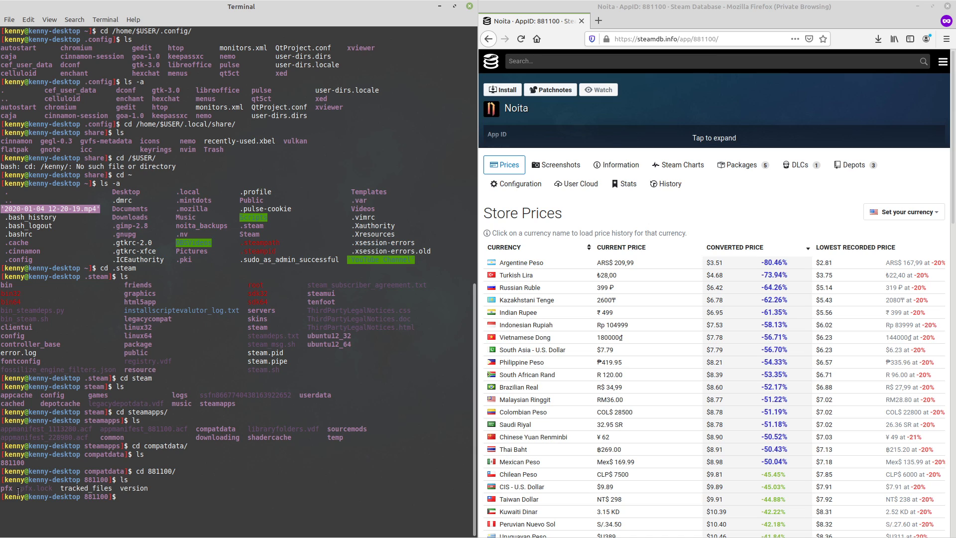
{"action": "type", "text": "cd"}
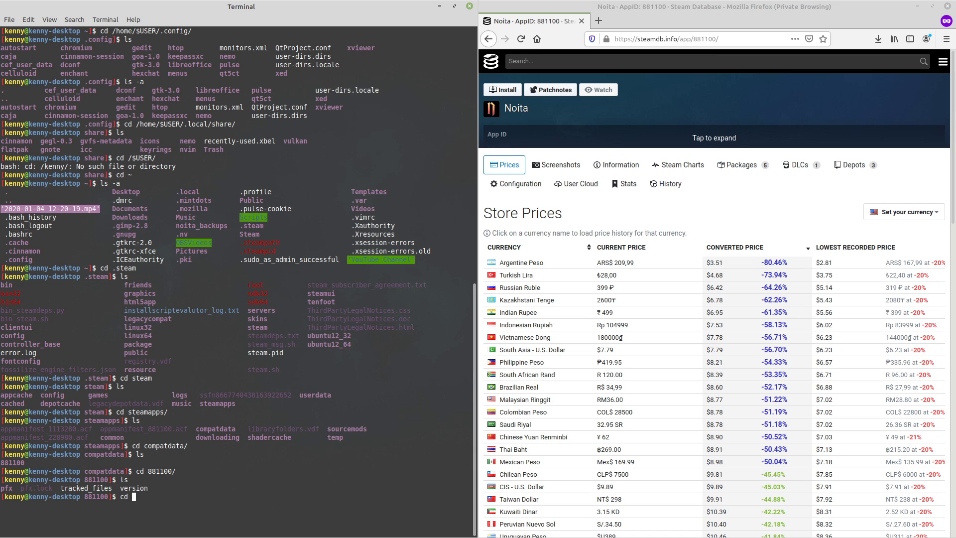
{"action": "type", "text": "pfx"}
{"action": "type", "text": "ls"}
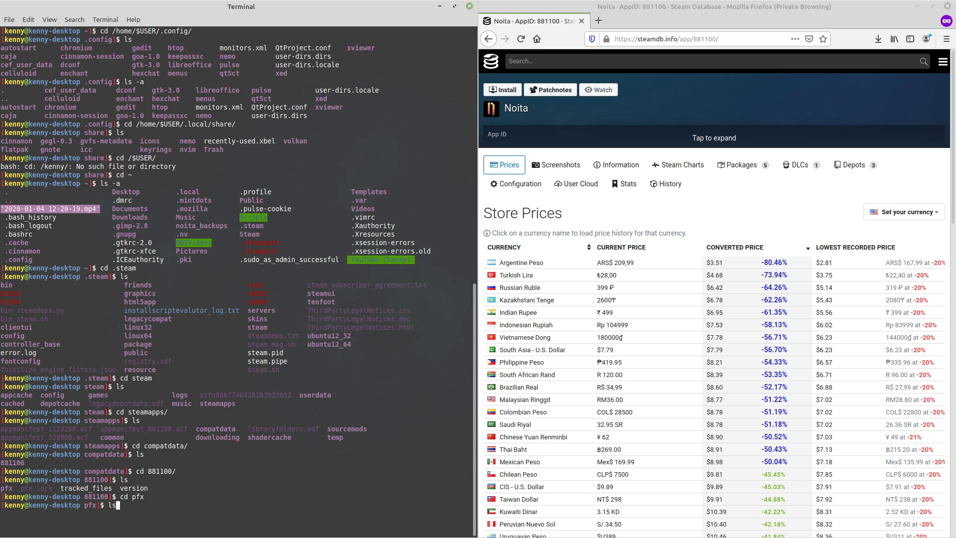
{"action": "key", "text": "Return"}
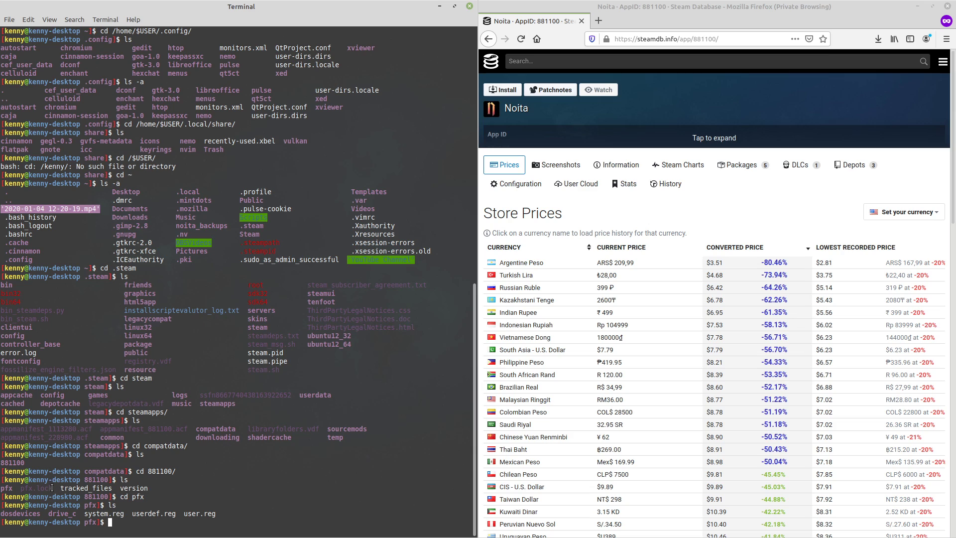
{"action": "mouse_move", "coordinate": [227, 463]}
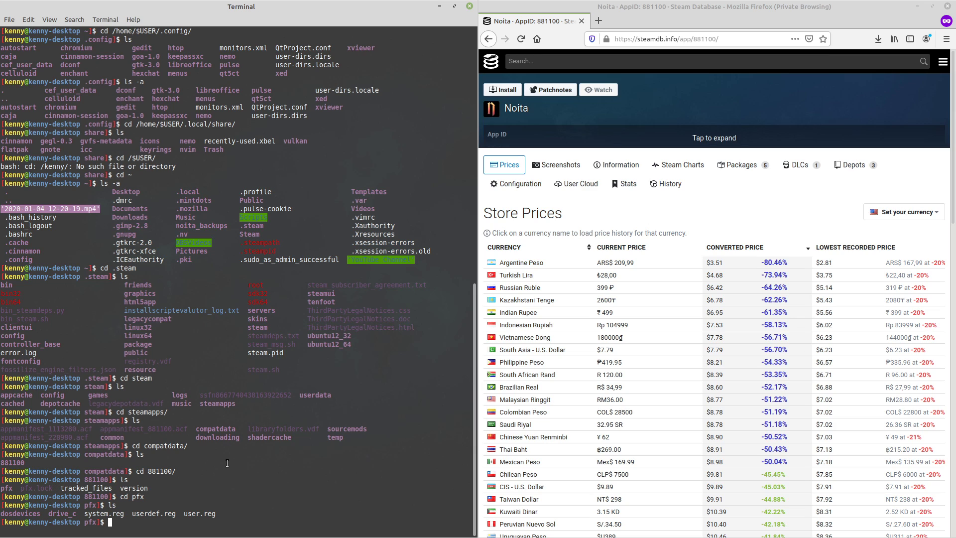
- Enter drive_c, showing ProgramData, Program Files, users and windows
{"action": "type", "text": "cd drive_c/"}
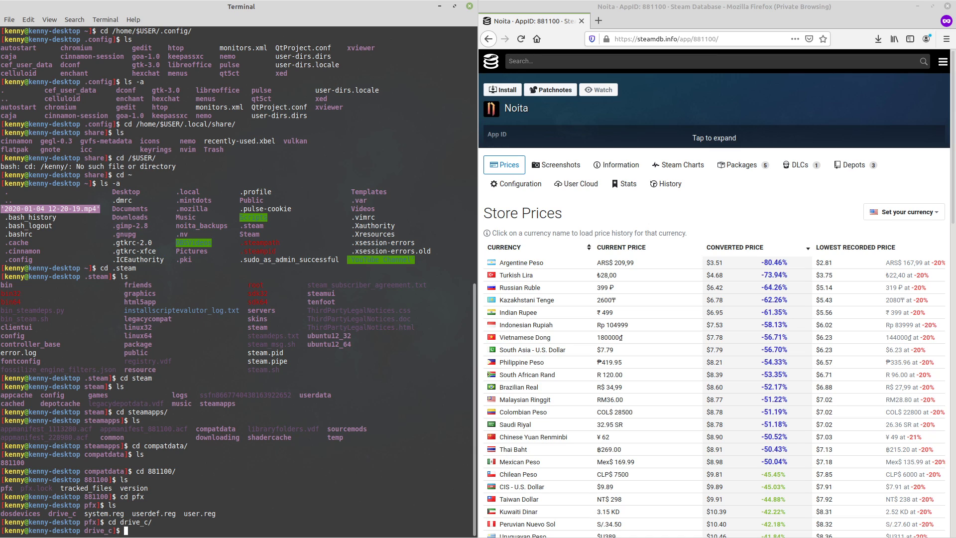
{"action": "key", "text": "Return"}
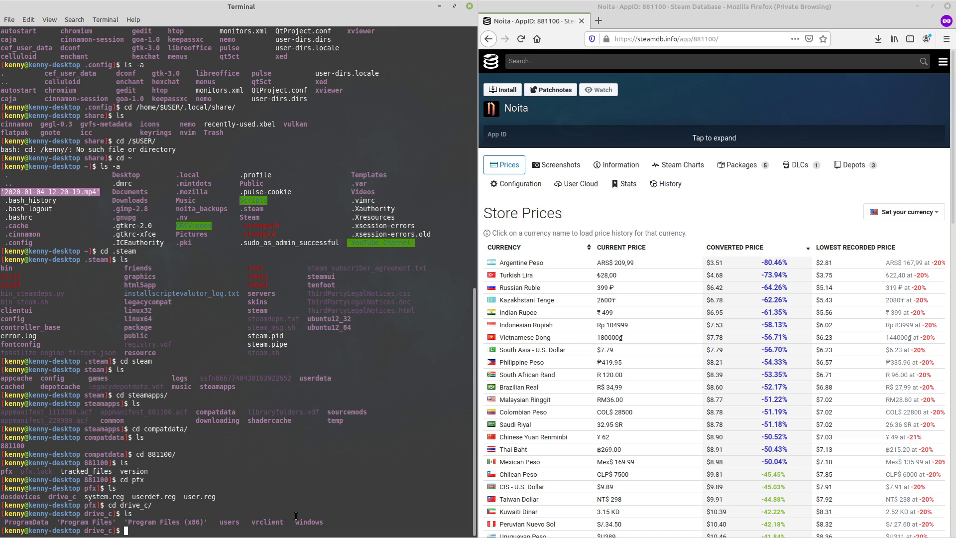
- Go into users, then steamuser, then AppData, listing along the way
{"action": "type", "text": "cd"}
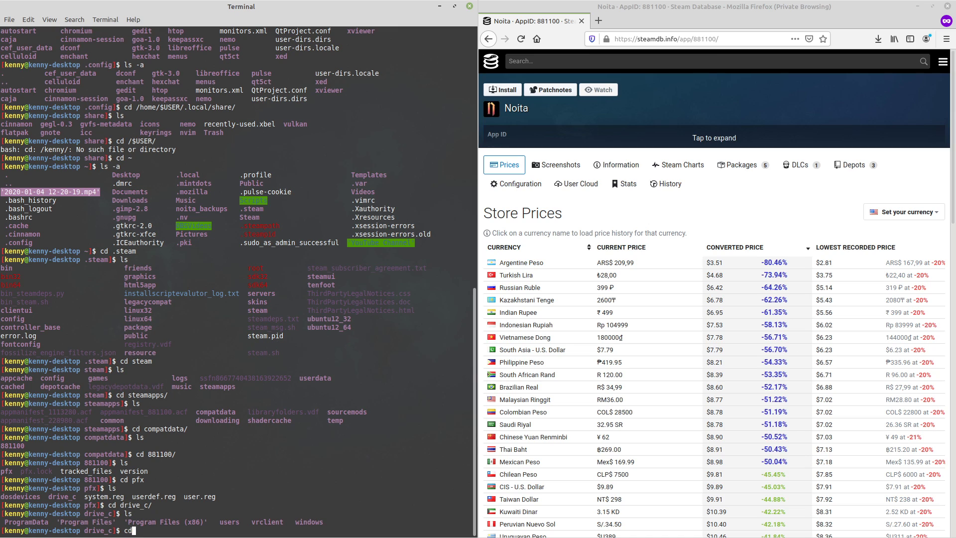
{"action": "type", "text": "users/"}
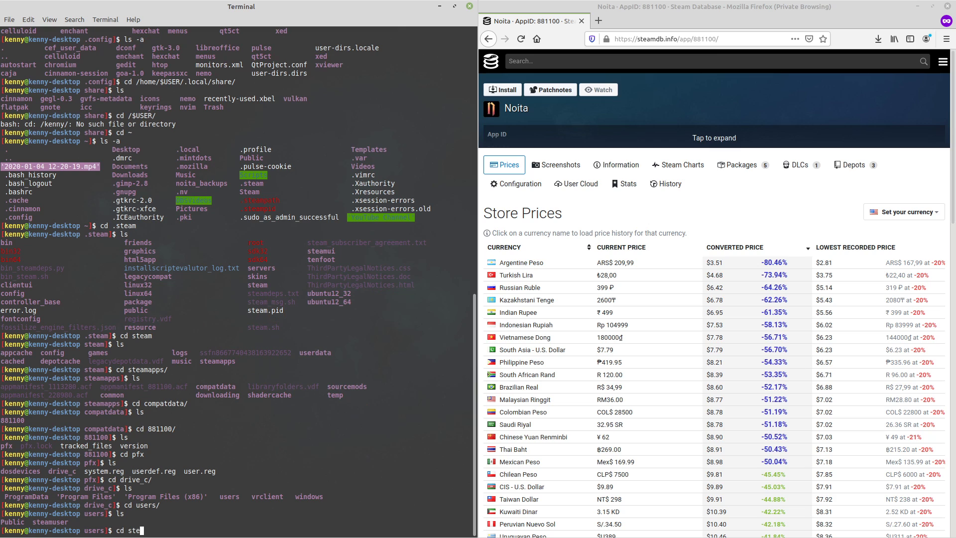
{"action": "key", "text": "Return"}
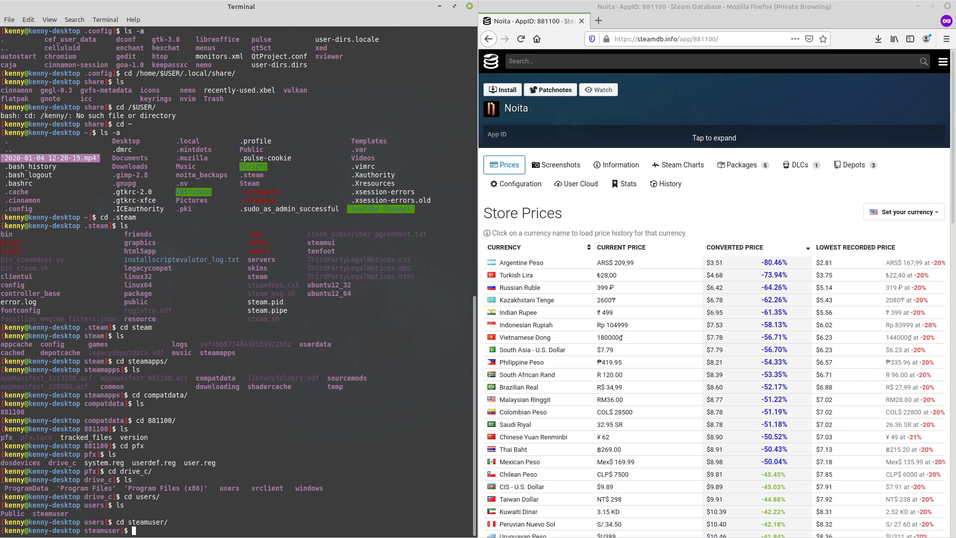
{"action": "key", "text": "Return"}
{"action": "type", "text": "cd A"}
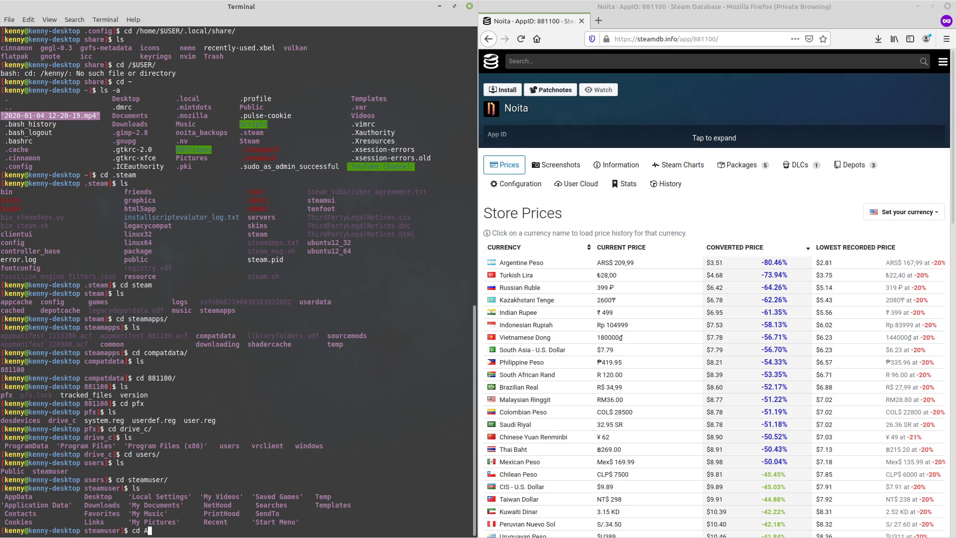
{"action": "type", "text": "pp"}
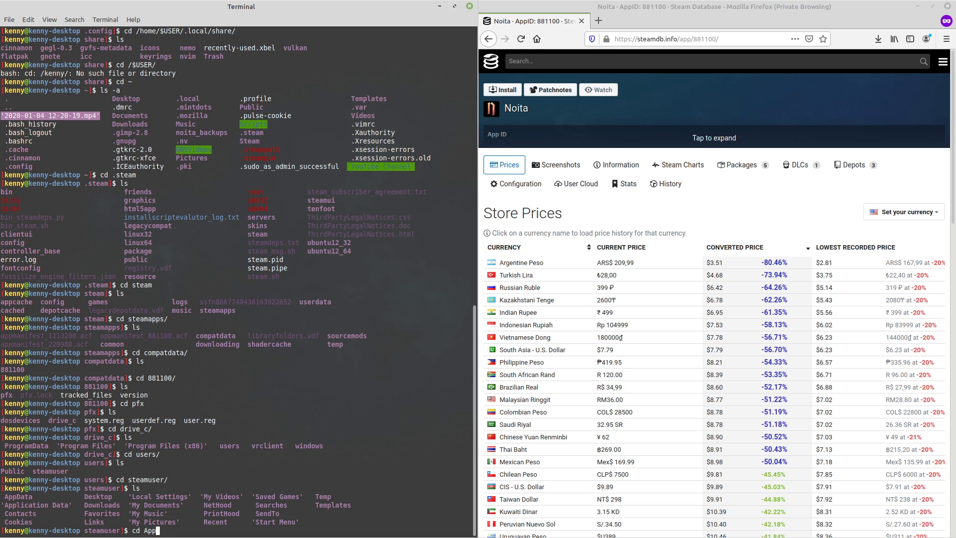
{"action": "key", "text": "BackSpace"}
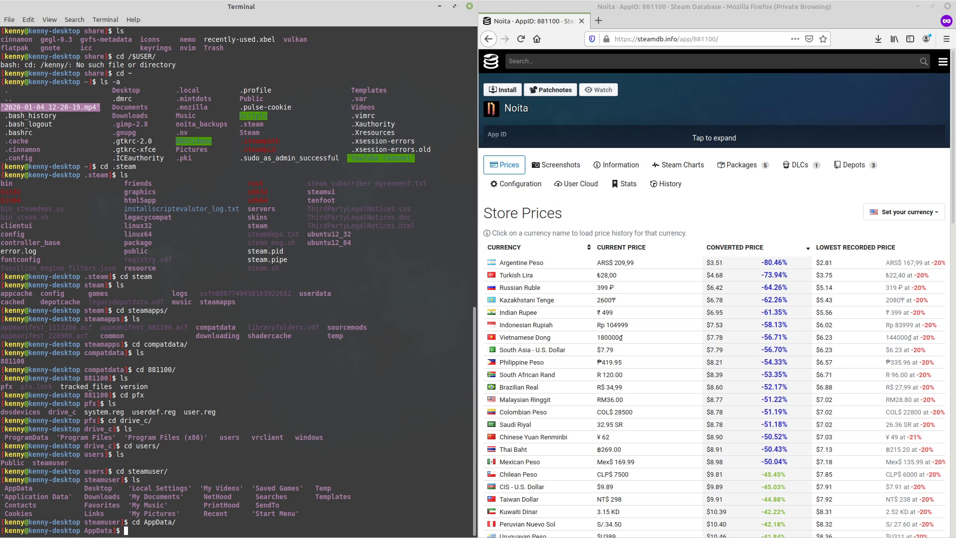
{"action": "type", "text": "ls"}
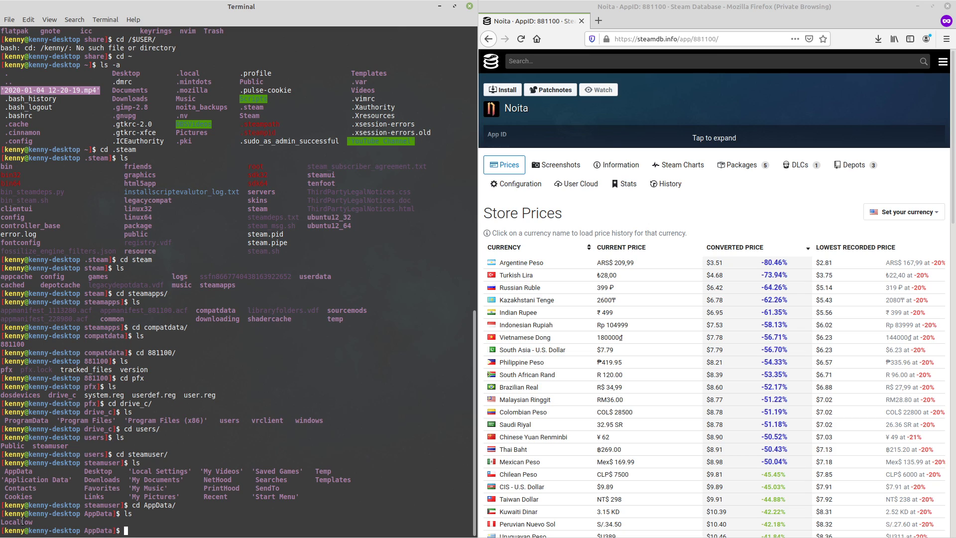
- Continue into LocalLow and then the Nolla_Games_Noita folder
{"action": "type", "text": "cd LocalLow/"}
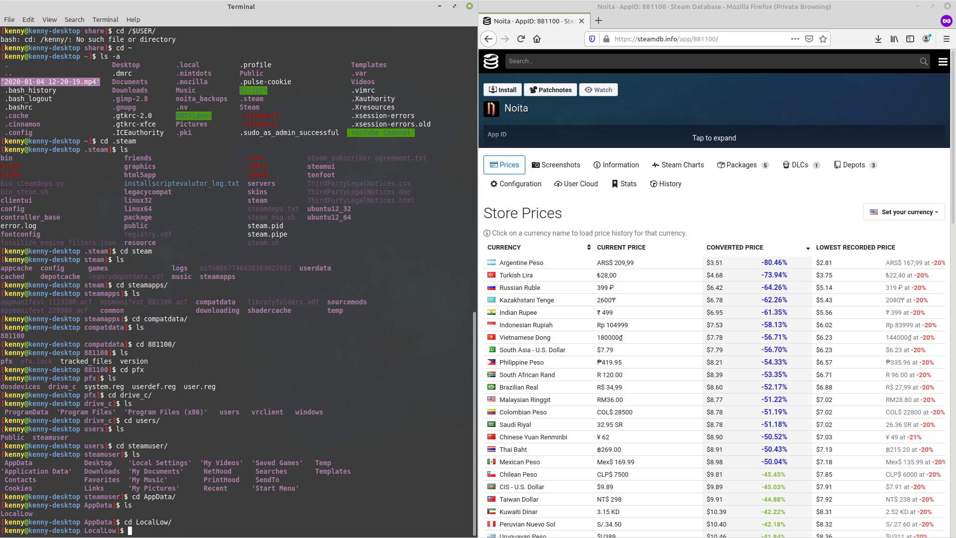
{"action": "key", "text": "Return"}
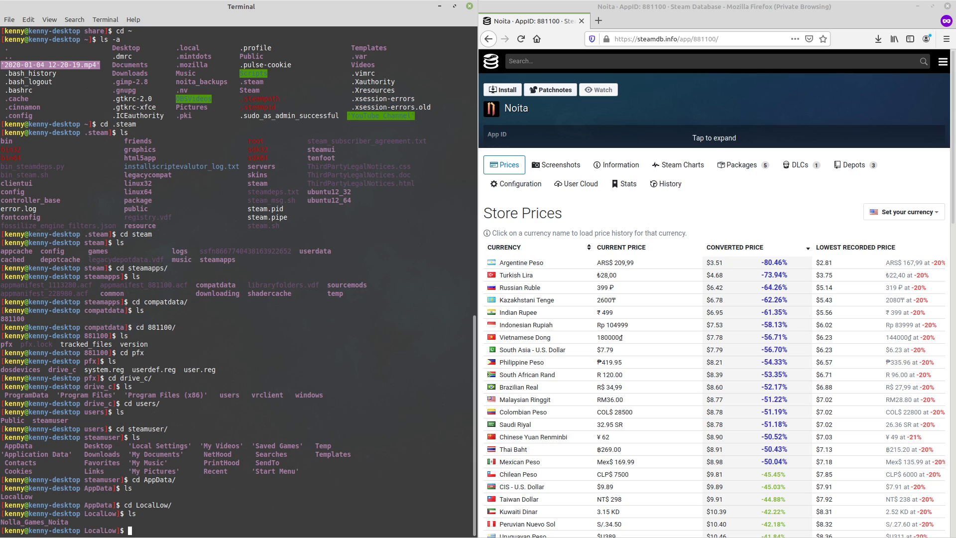
{"action": "type", "text": "cd Nolla_Games_Noita/"}
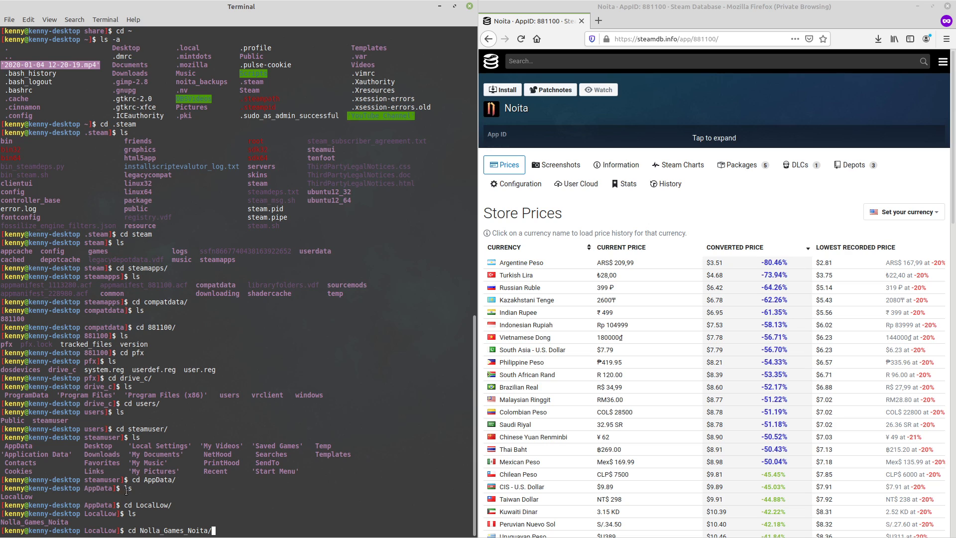
{"action": "key", "text": "Return"}
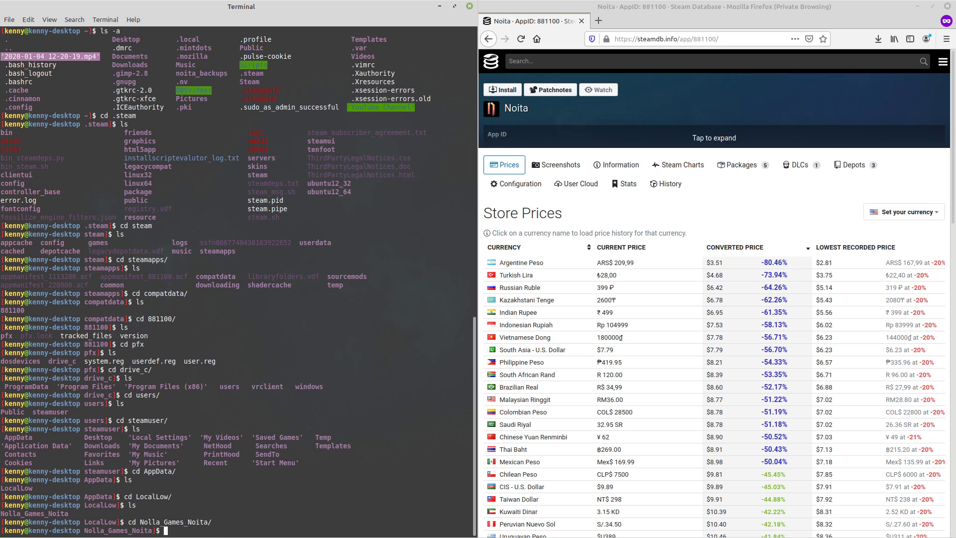
- List the Noita save folders in Nolla_Games_Noita, then clear the screen
{"action": "type", "text": "ls"}
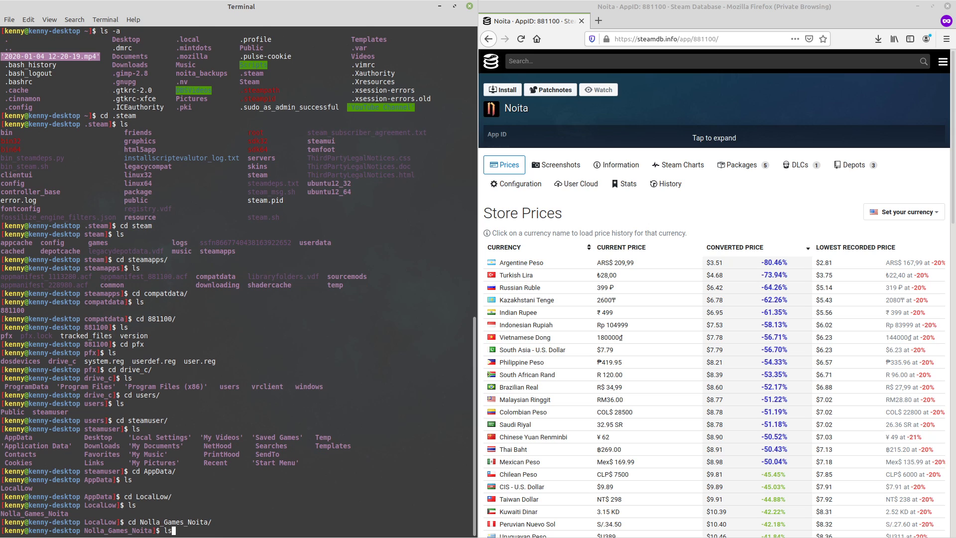
{"action": "key", "text": "Return"}
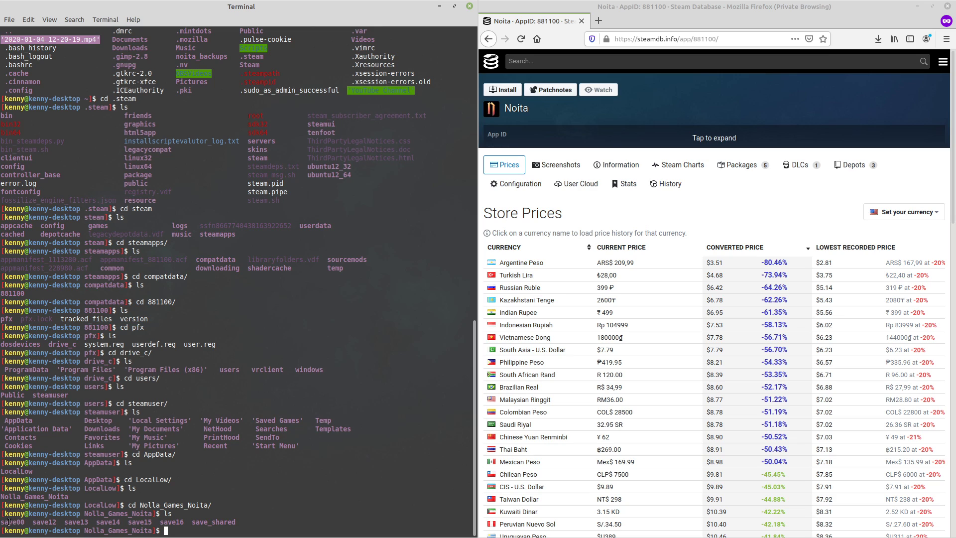
{"action": "type", "text": "cl"}
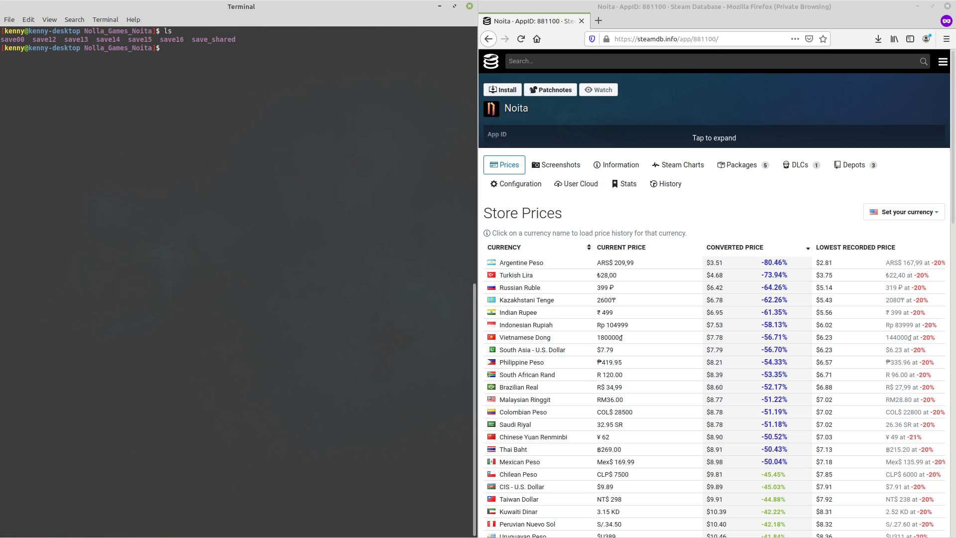
- Look inside save00 at the player and world_state files, then return to the parent folder
{"action": "type", "text": "cd save00/"}
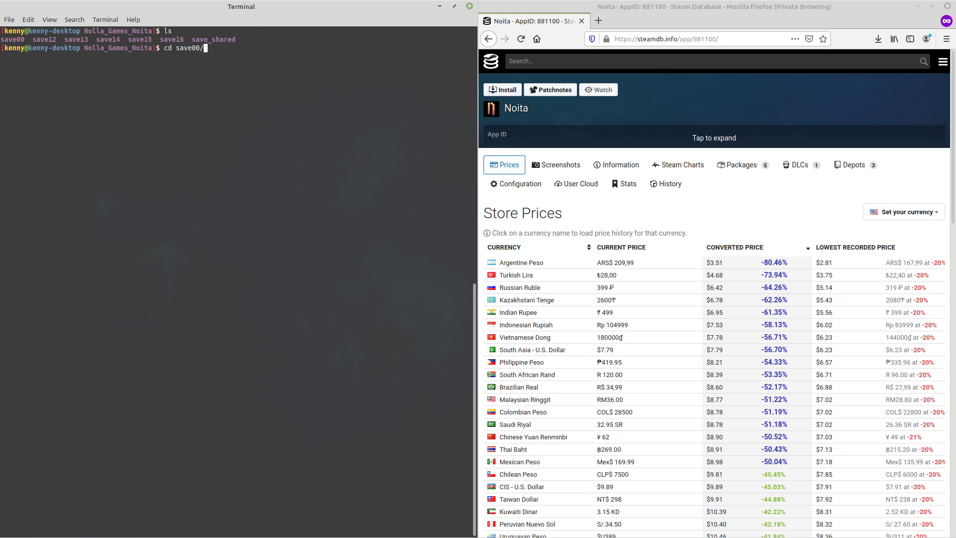
{"action": "key", "text": "Return"}
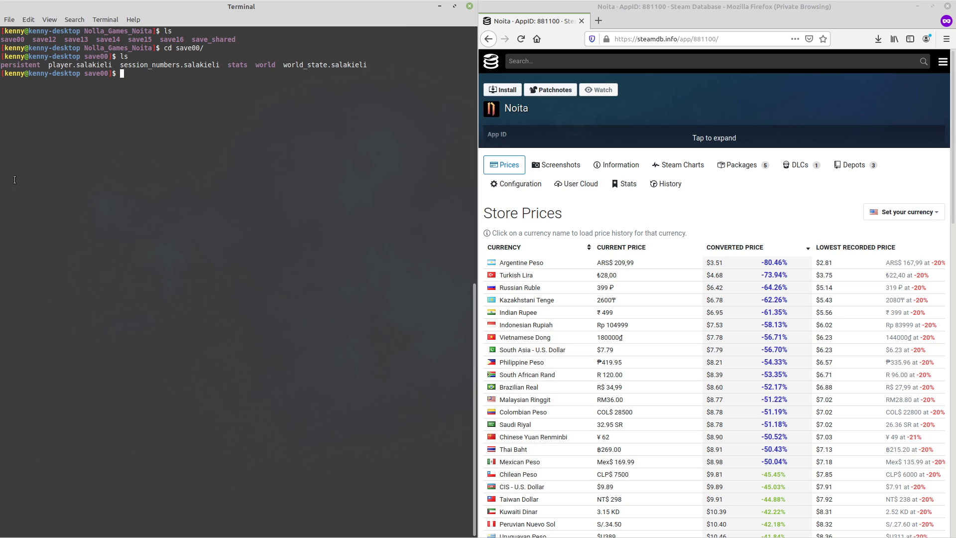
{"action": "mouse_move", "coordinate": [169, 102]}
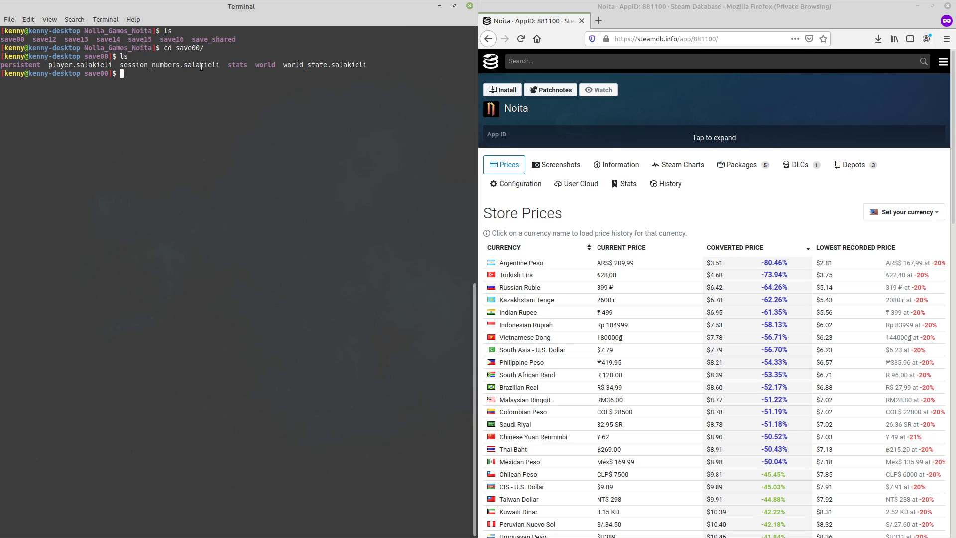
{"action": "mouse_move", "coordinate": [181, 72]}
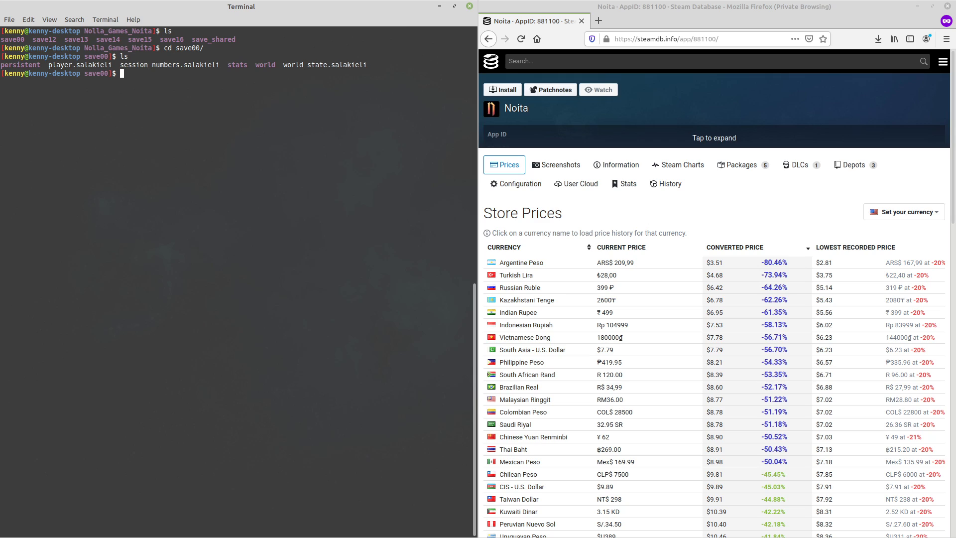
{"action": "type", "text": "cd .."}
{"action": "type", "text": "ls"}
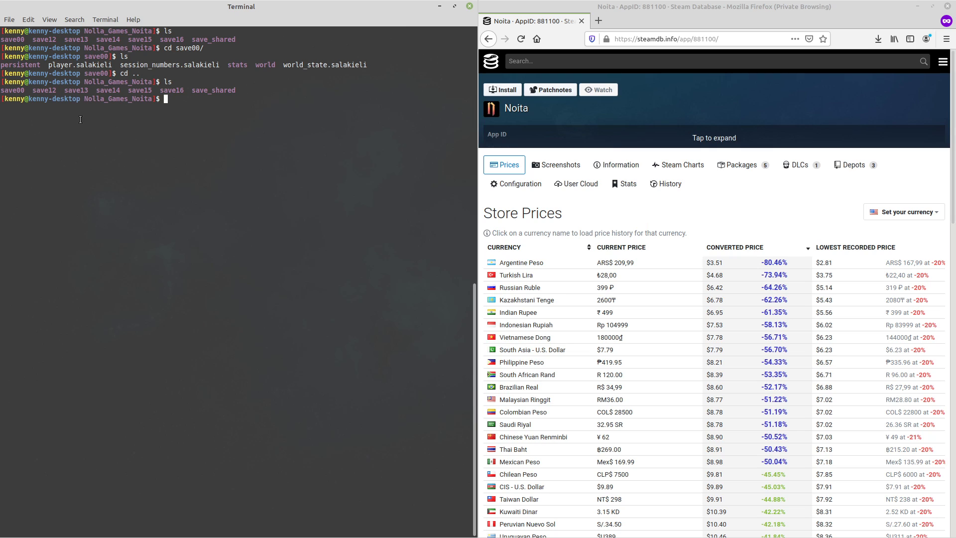
{"action": "mouse_move", "coordinate": [219, 118]}
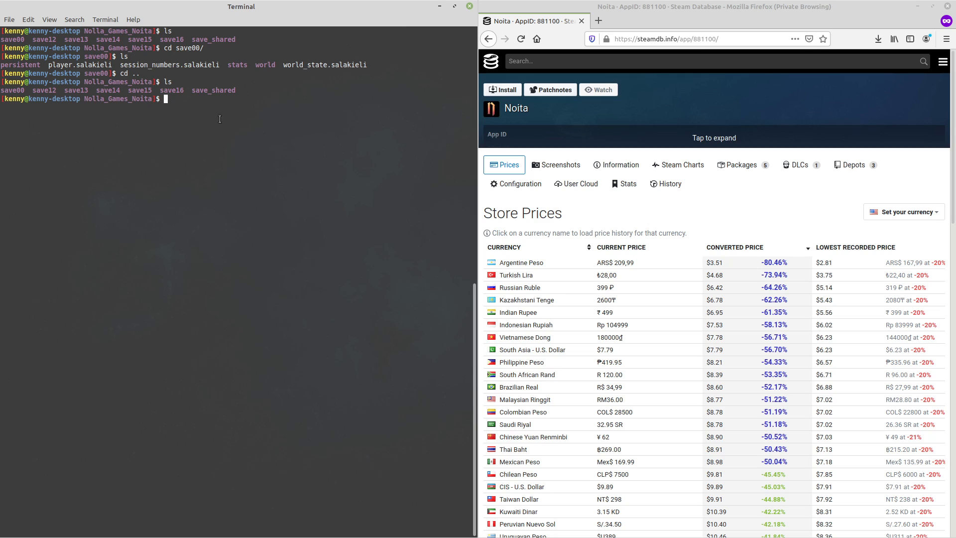